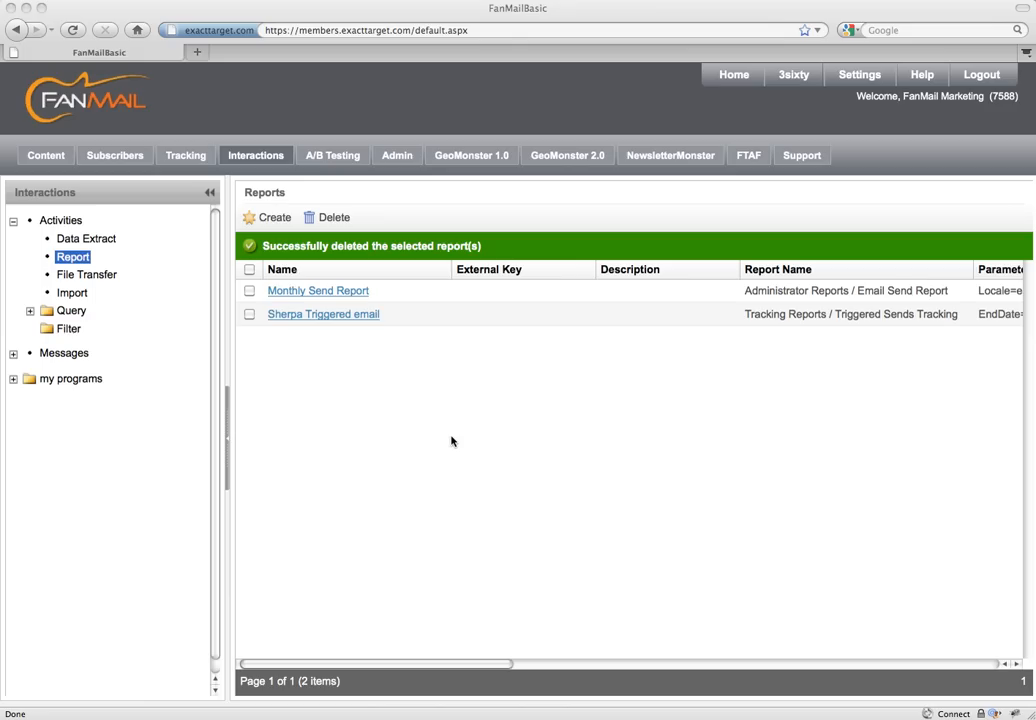
mouse_move(137, 325)
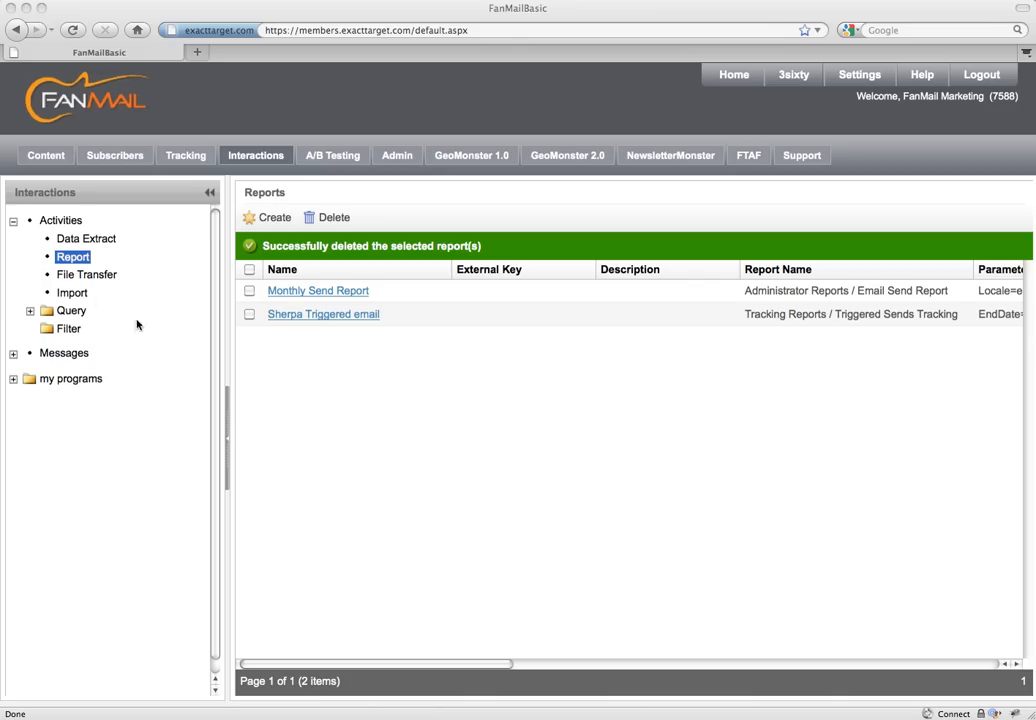
mouse_move(82, 240)
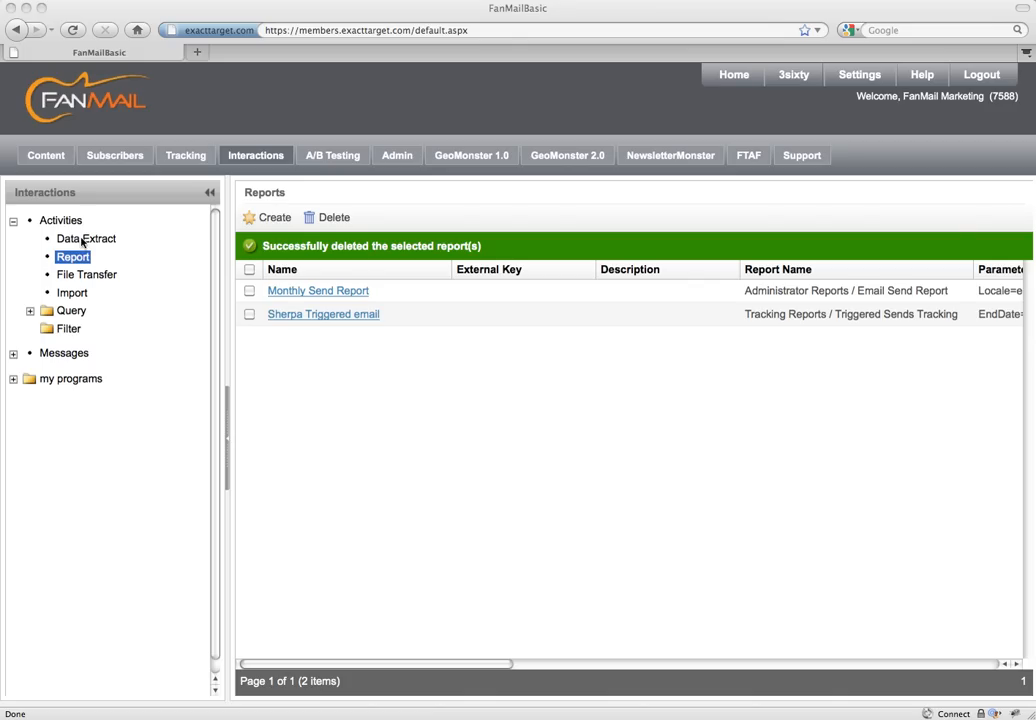
mouse_move(242, 353)
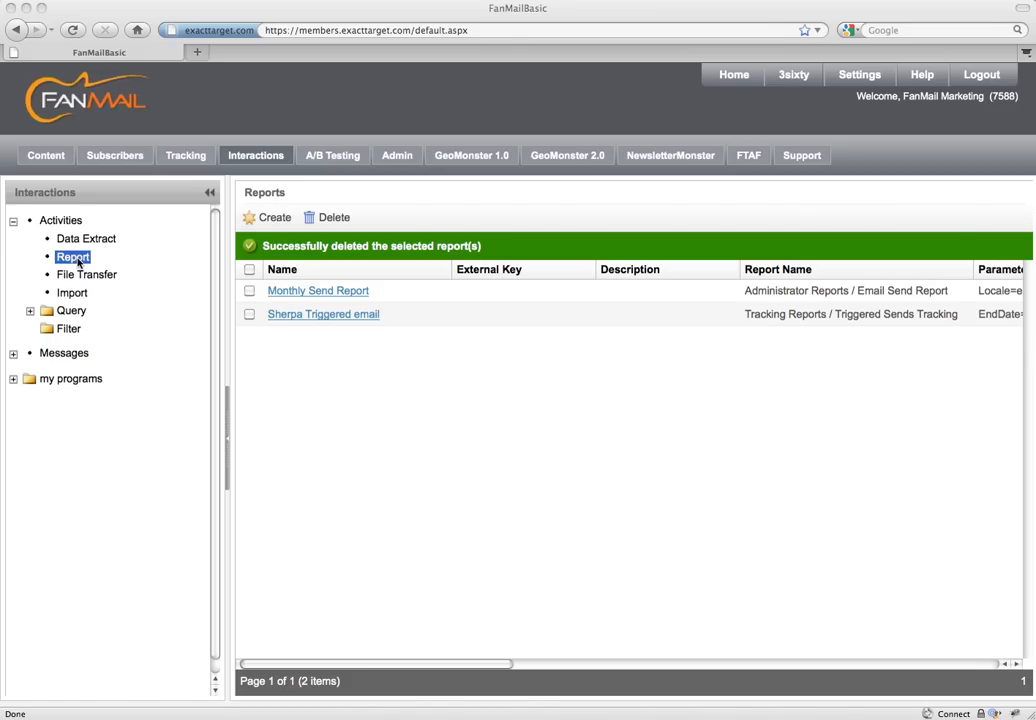
mouse_move(100, 292)
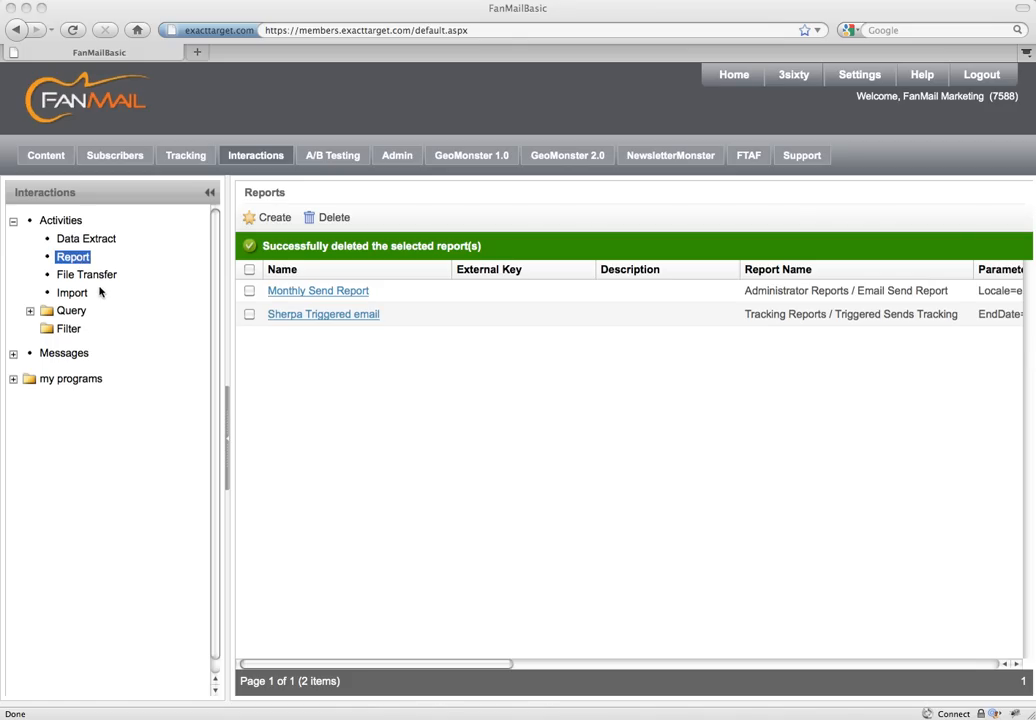
mouse_move(80, 397)
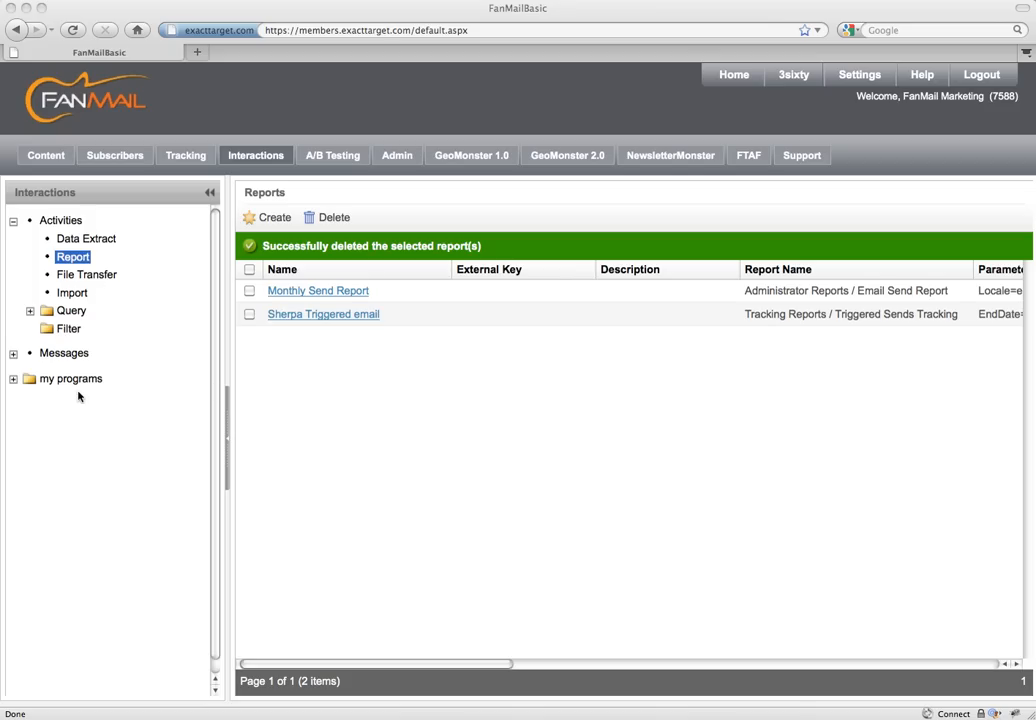
mouse_move(83, 388)
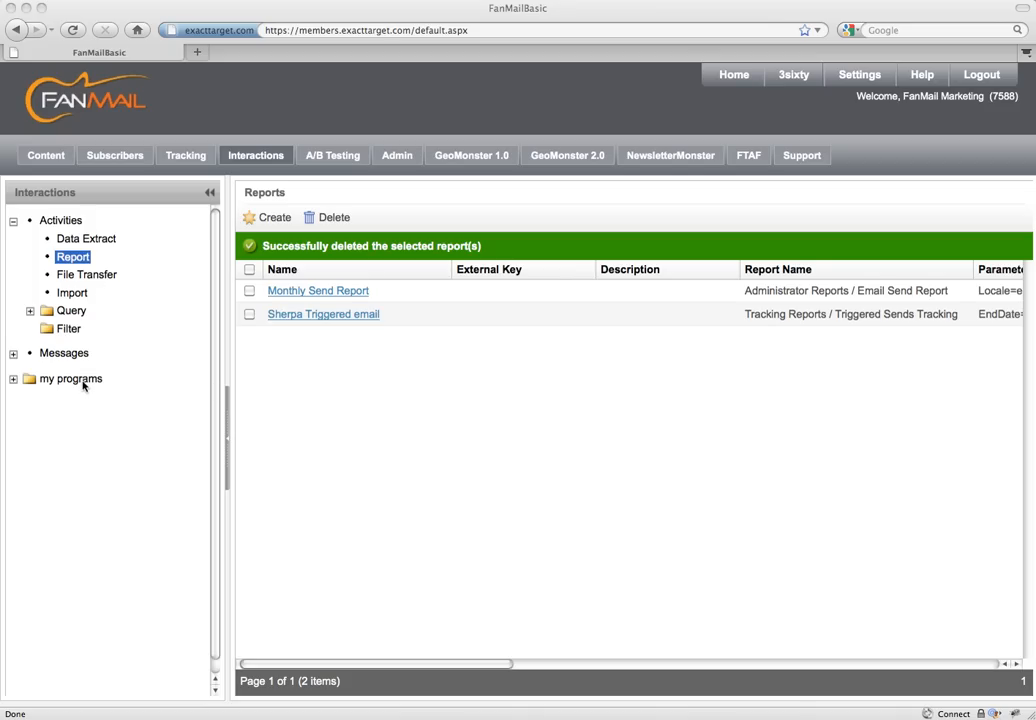
mouse_move(439, 475)
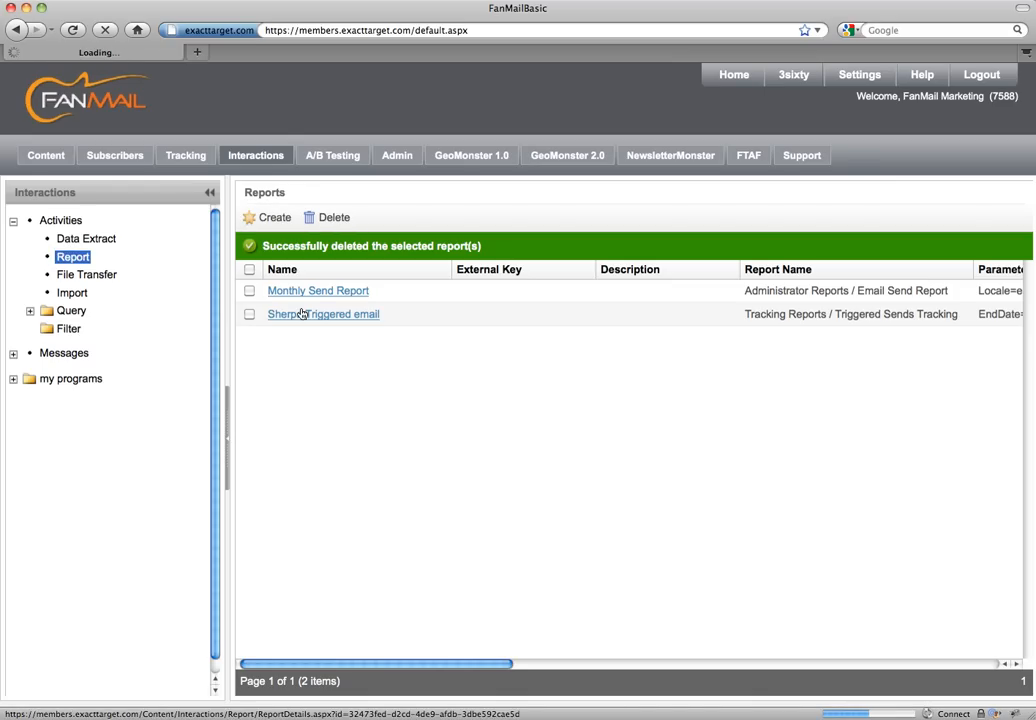
Step: Name the report FM Reporting Demo and choose Tracking Reports / Account Send Summary as its type
click(274, 217)
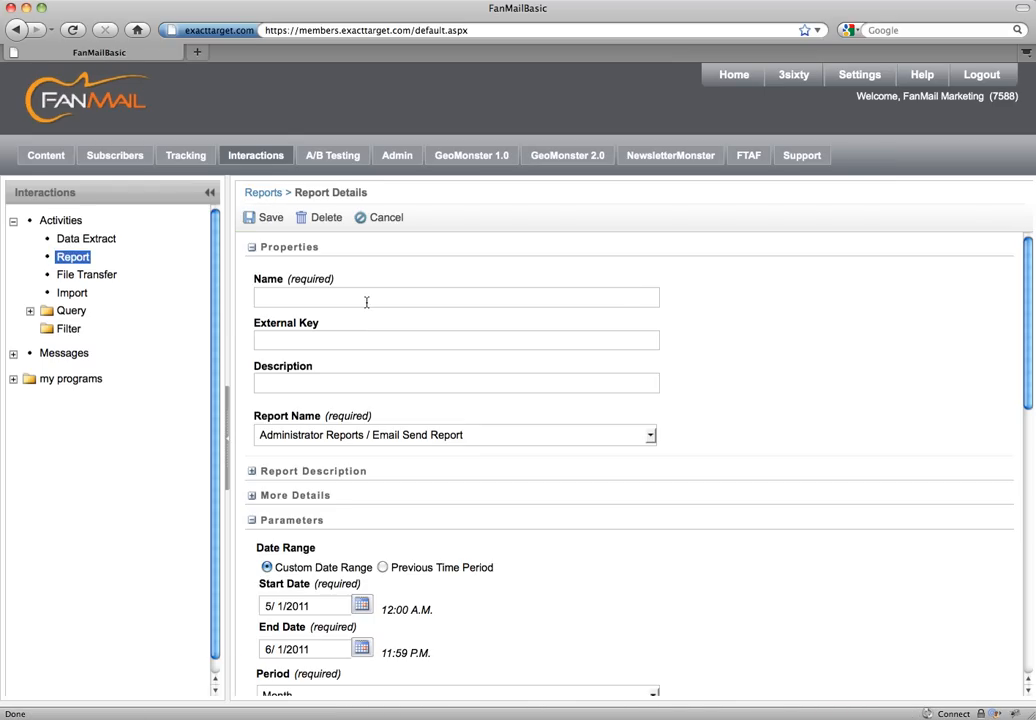
text(FM Reporting Demo)
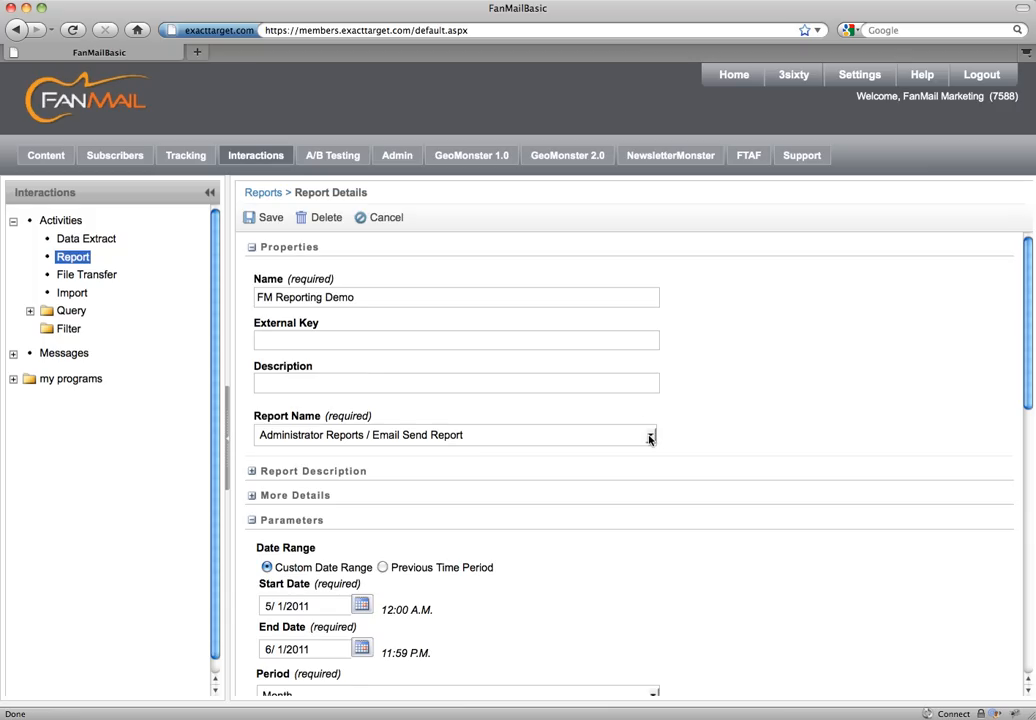
click(649, 434)
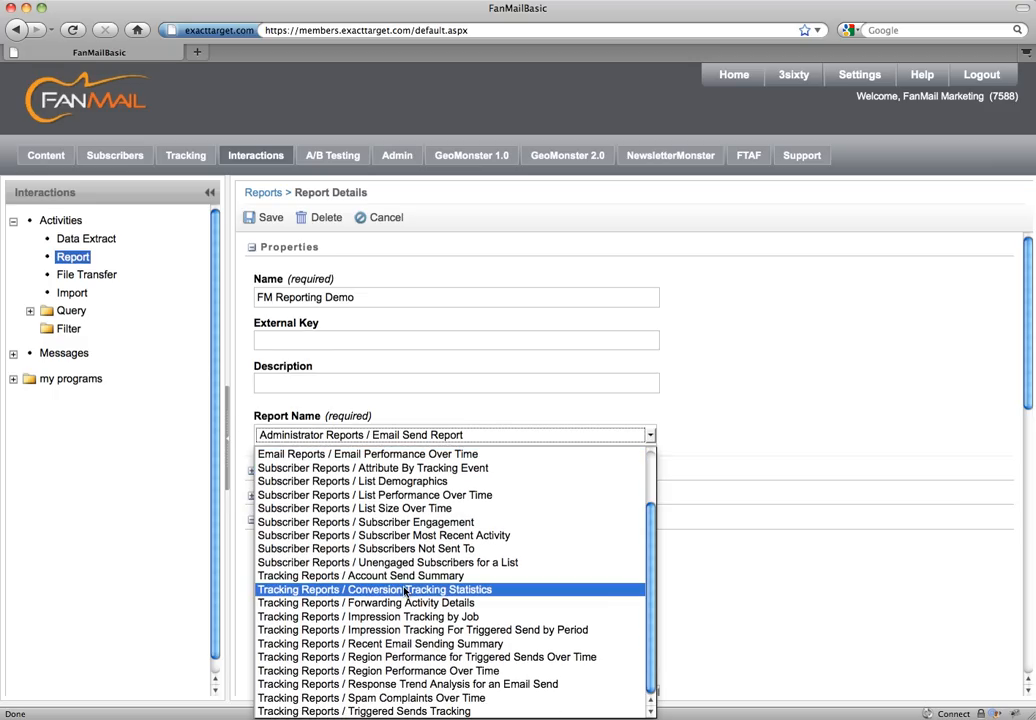
mouse_move(360, 575)
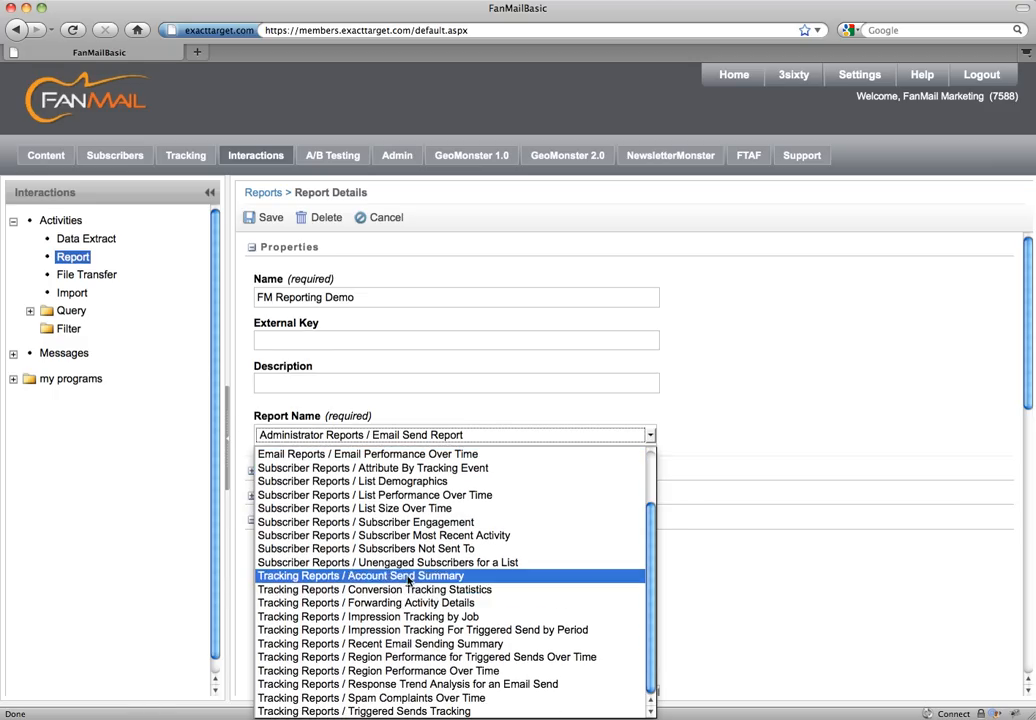
click(360, 575)
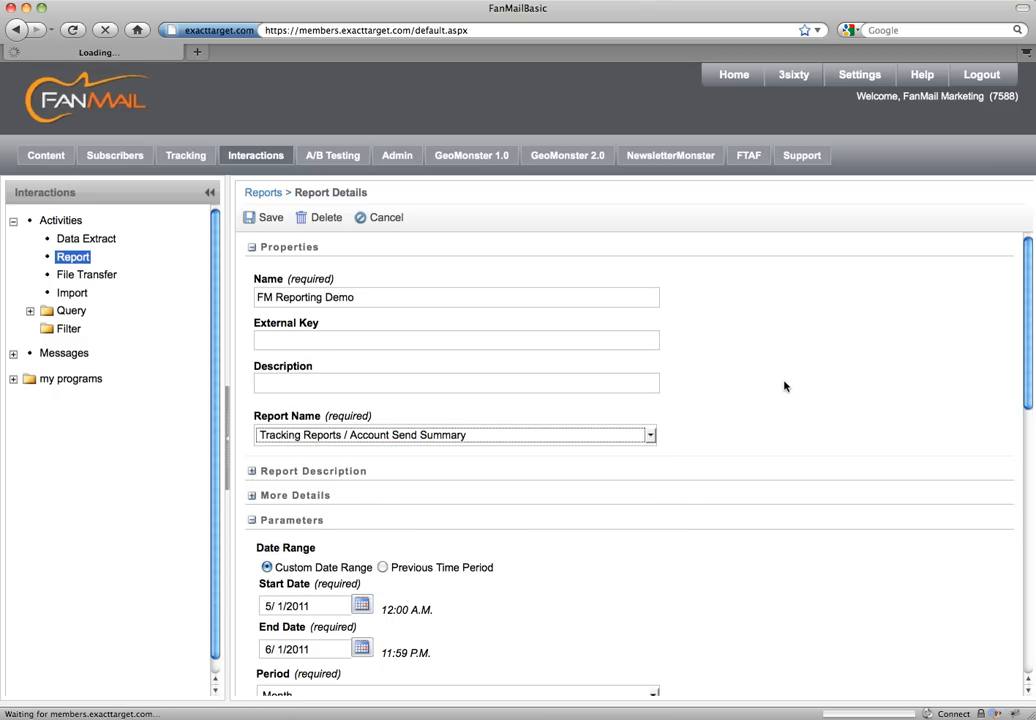
mouse_move(546, 444)
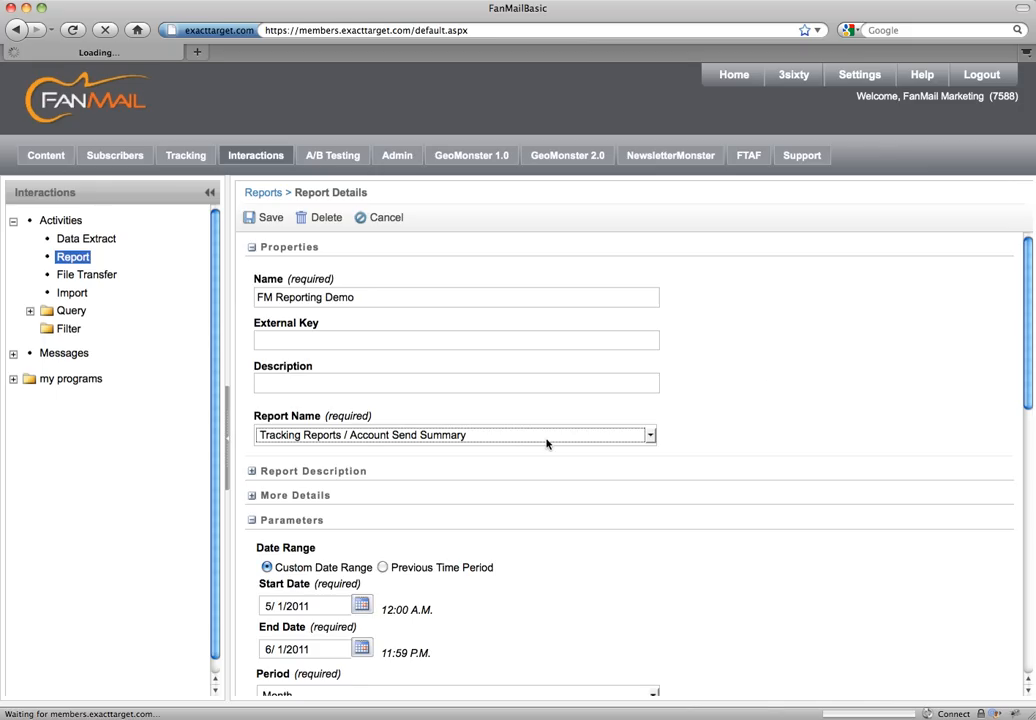
mouse_move(838, 453)
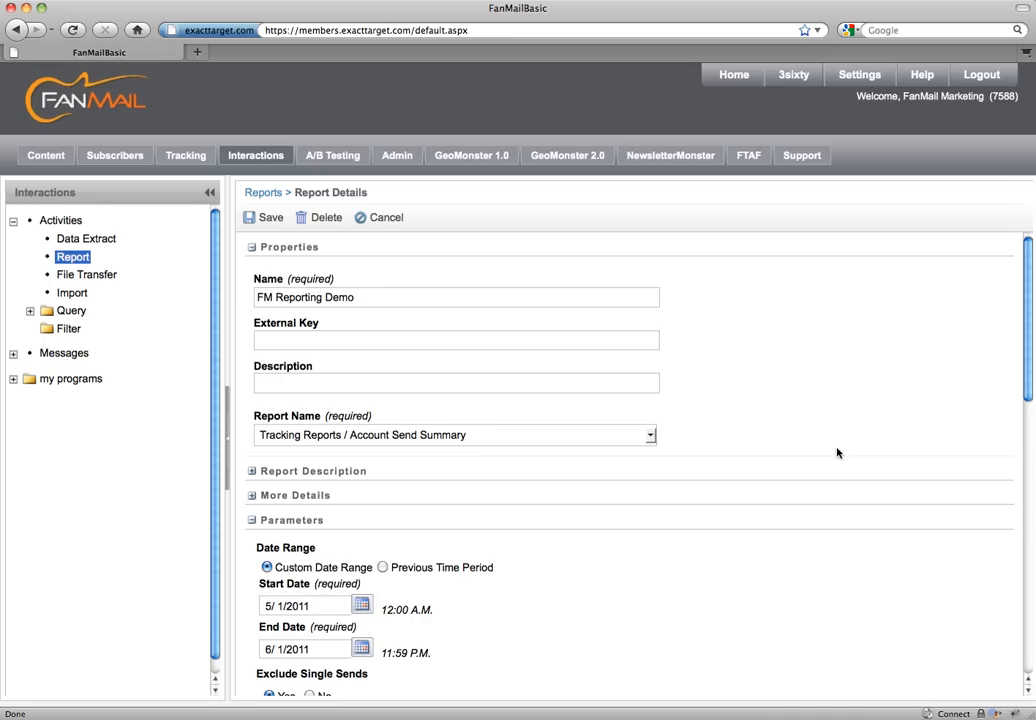
Step: Base the date range on a Previous Time Period covering the last full month
scroll(down, 3)
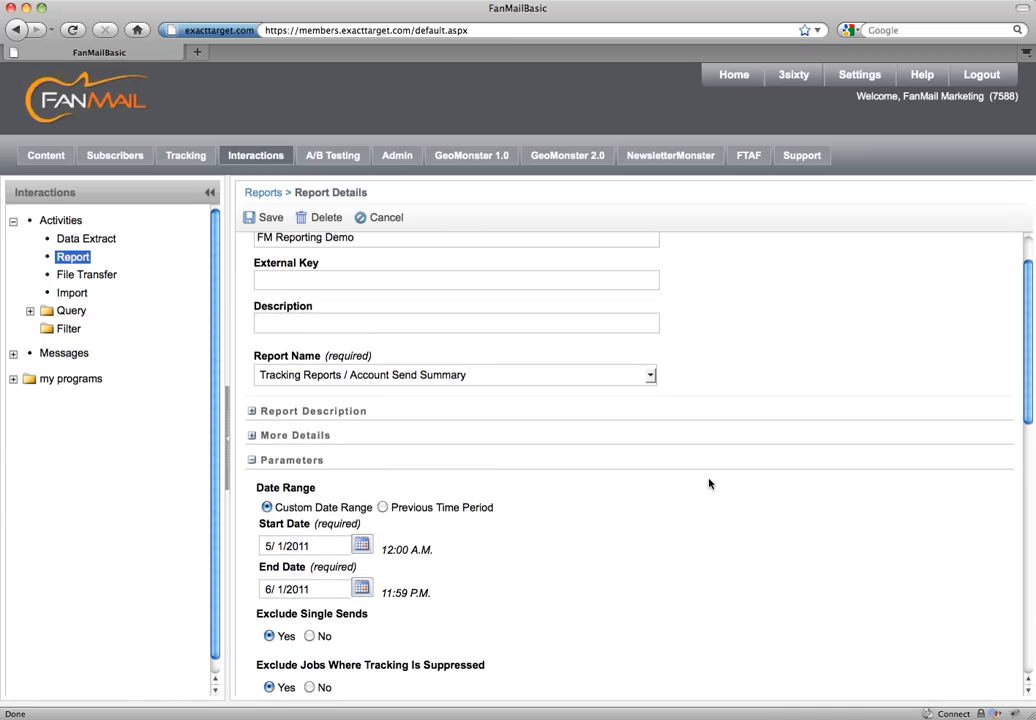
mouse_move(478, 491)
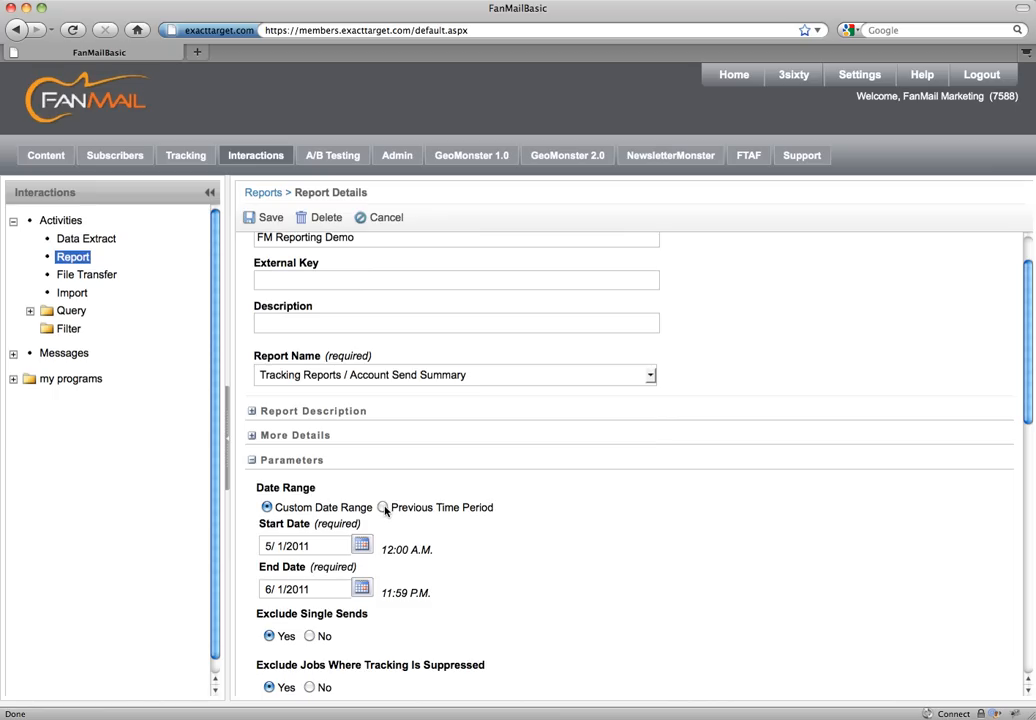
click(383, 507)
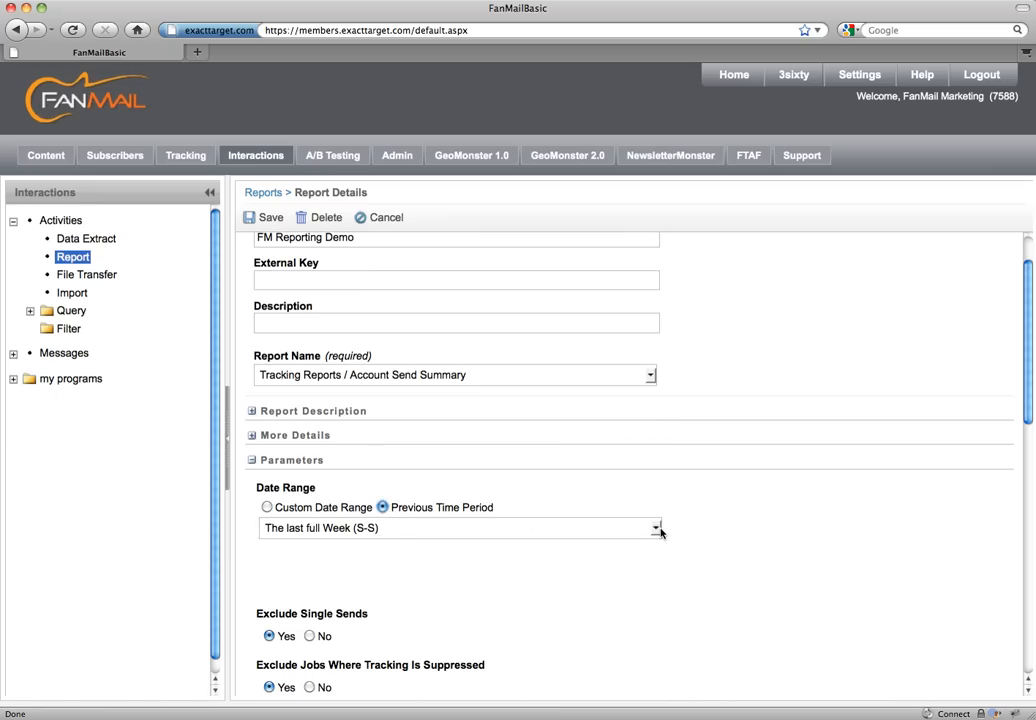
click(654, 528)
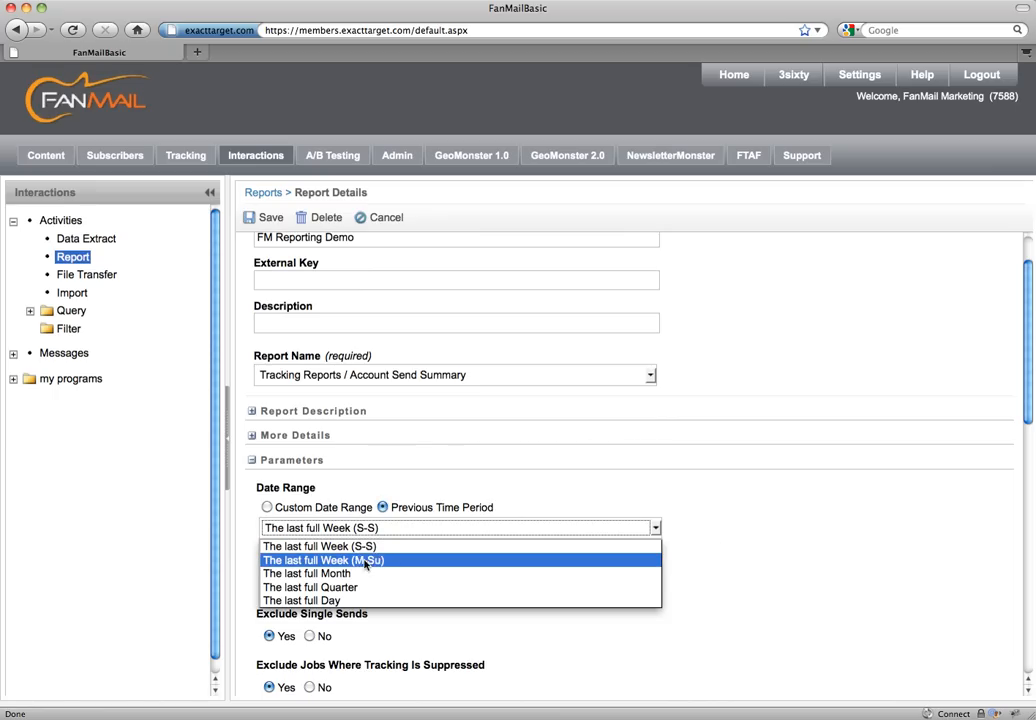
click(309, 573)
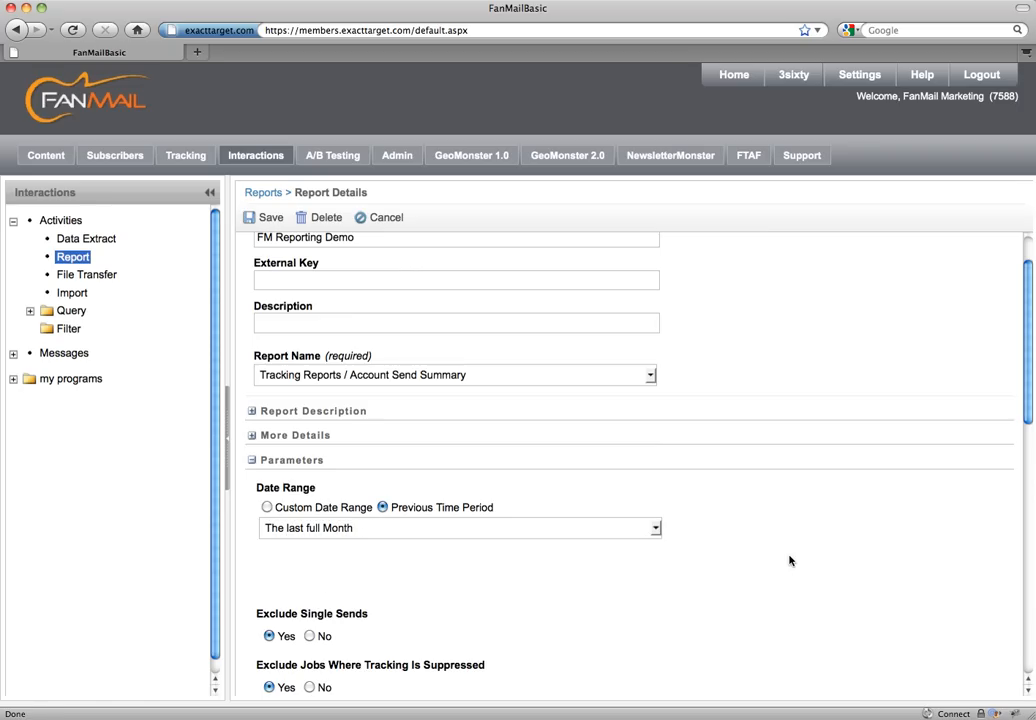
scroll(down, 3)
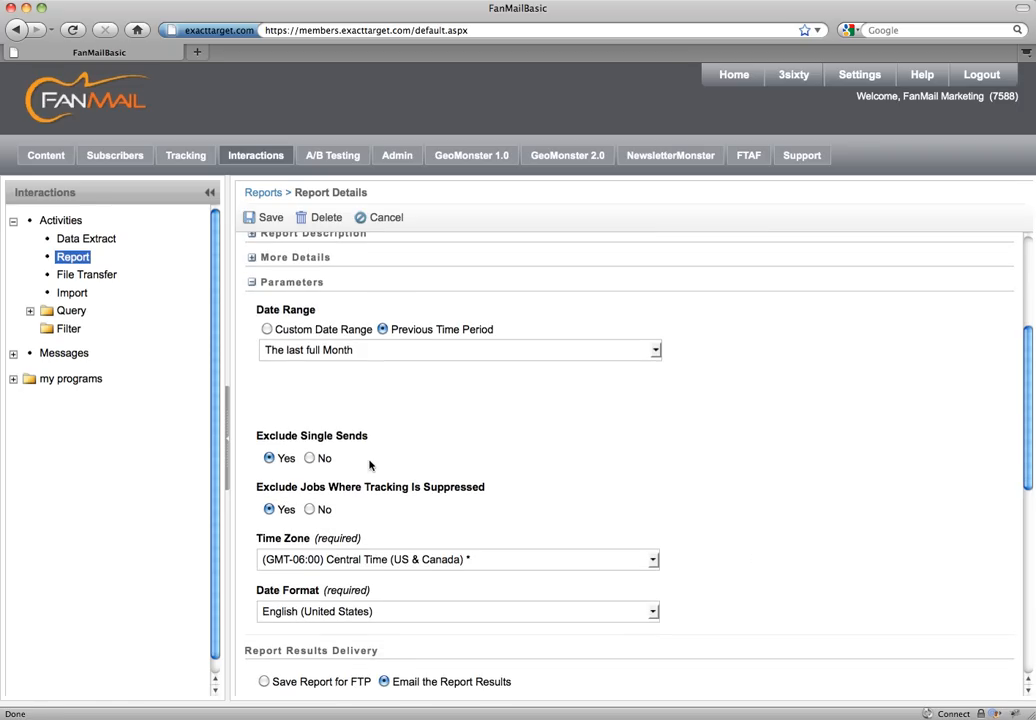
mouse_move(331, 528)
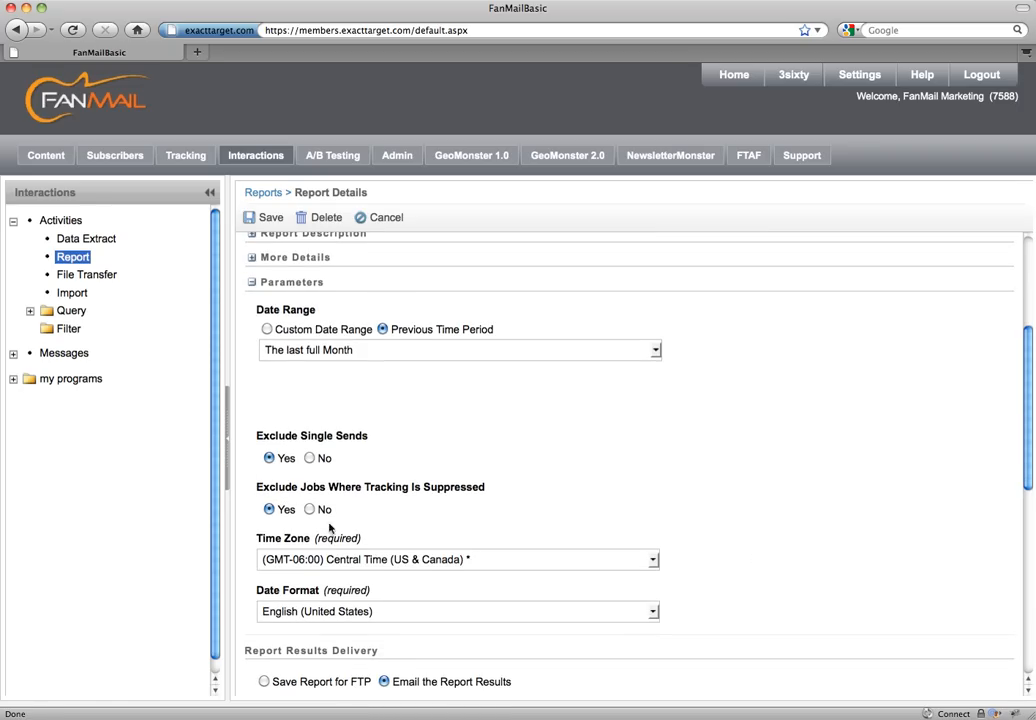
mouse_move(538, 349)
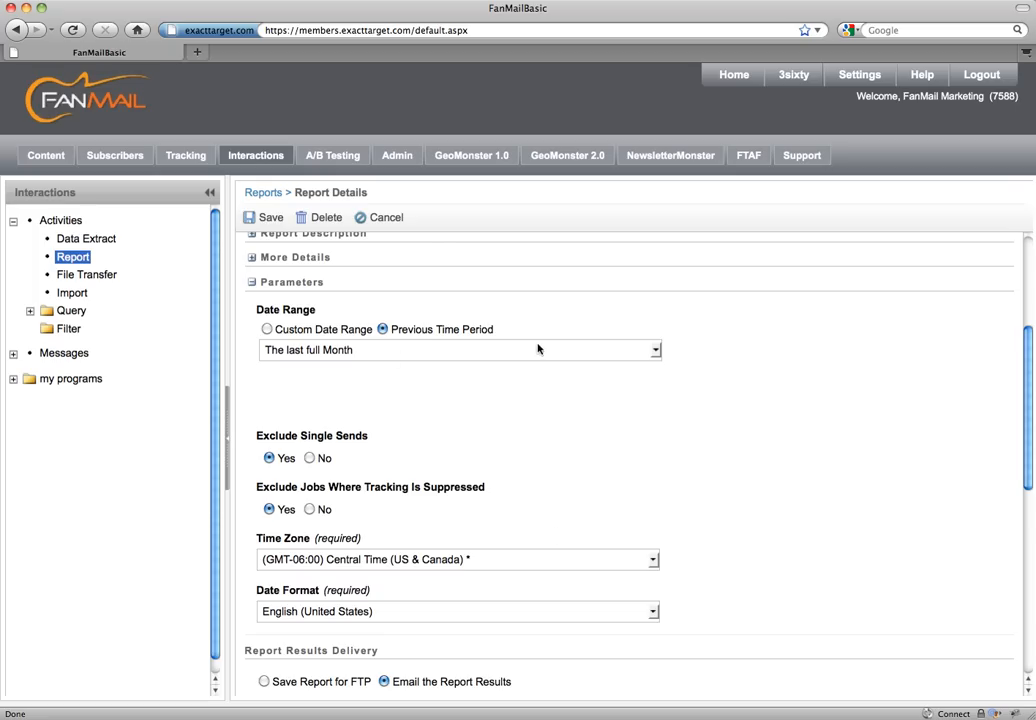
Step: E-mail the report results to a recipient address with subject Monthly Sends as an Excel spreadsheet
scroll(down, 3)
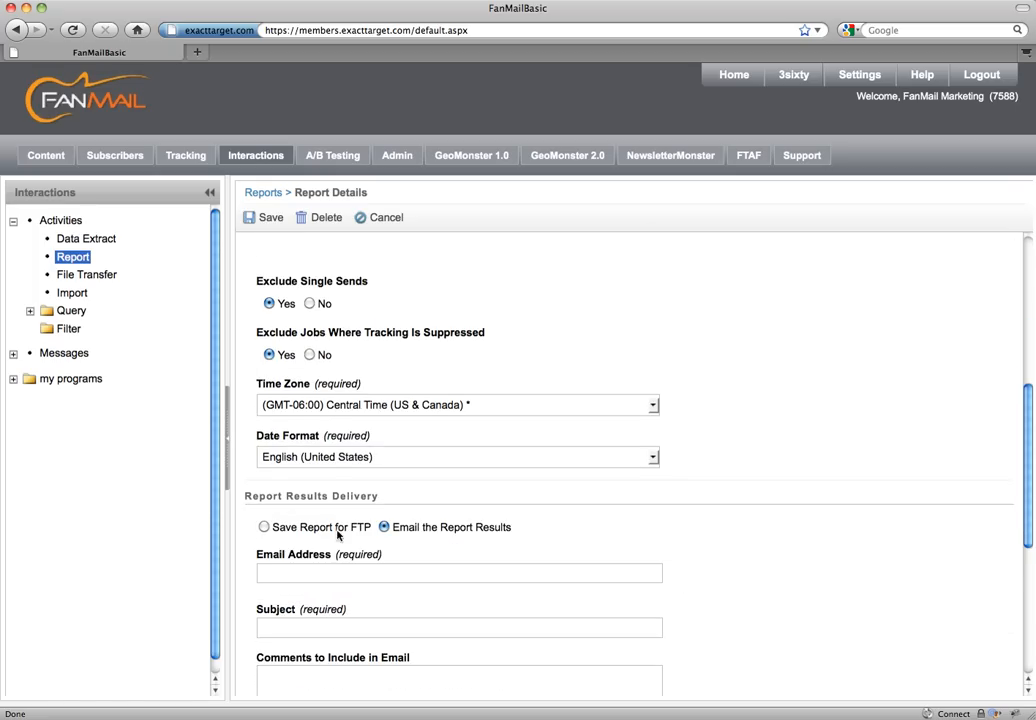
scroll(down, 3)
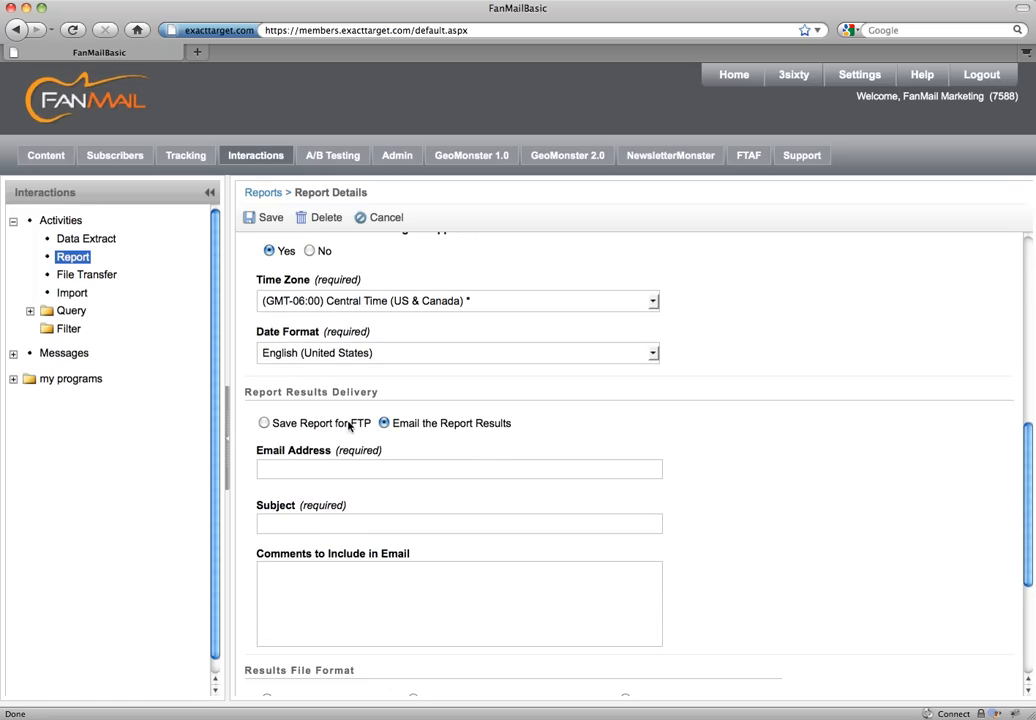
click(459, 469)
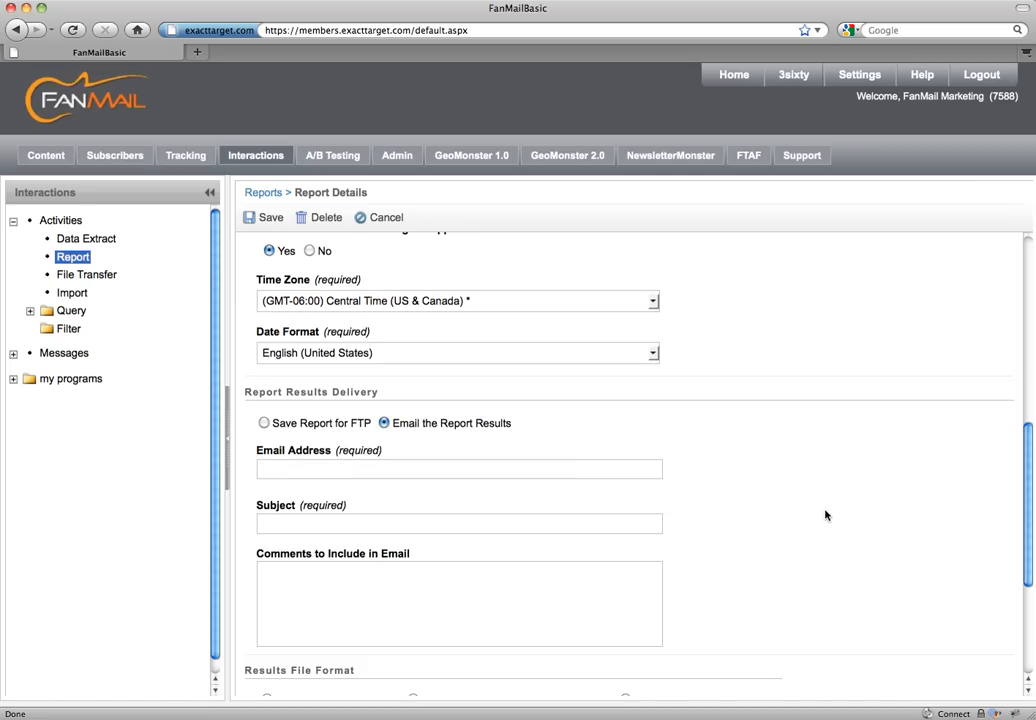
mouse_move(521, 543)
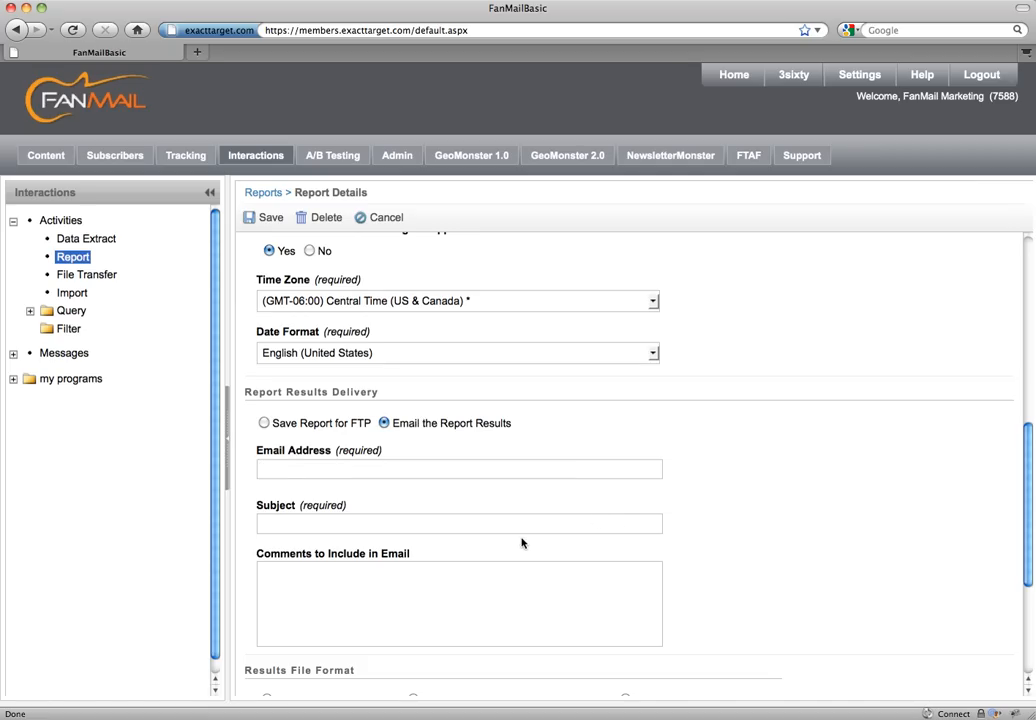
click(459, 468)
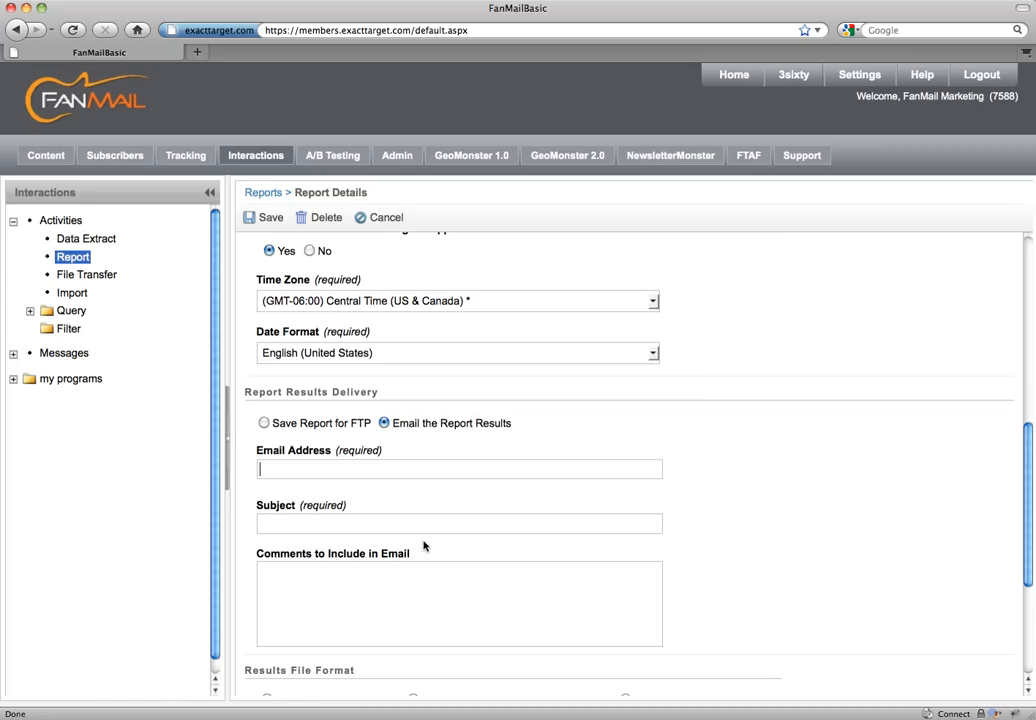
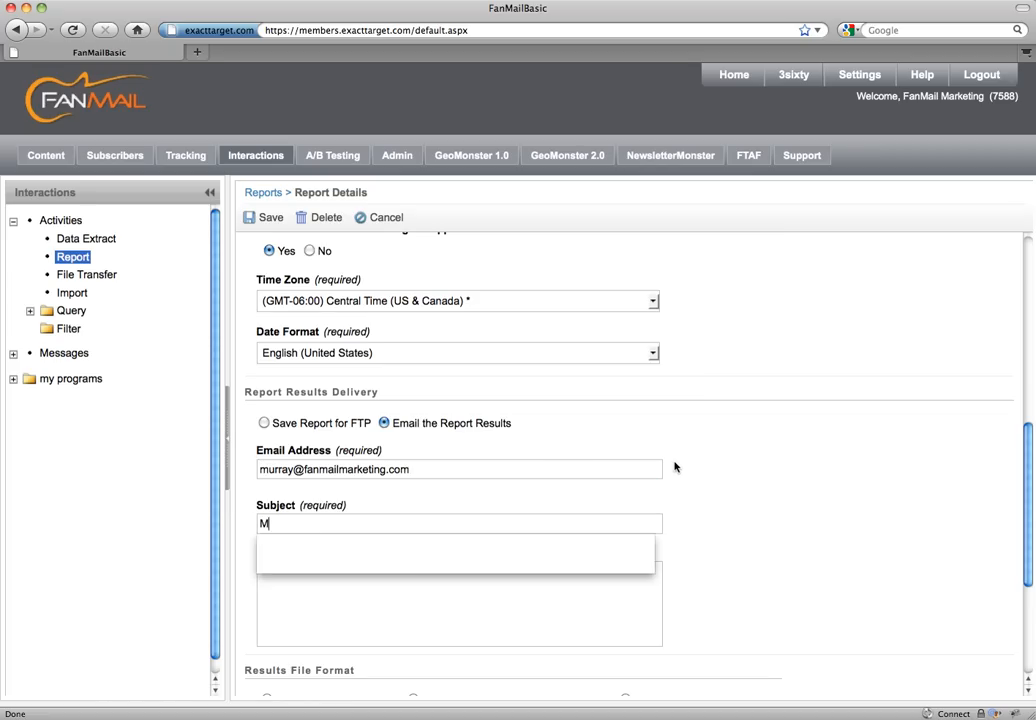
text(onthly Sends)
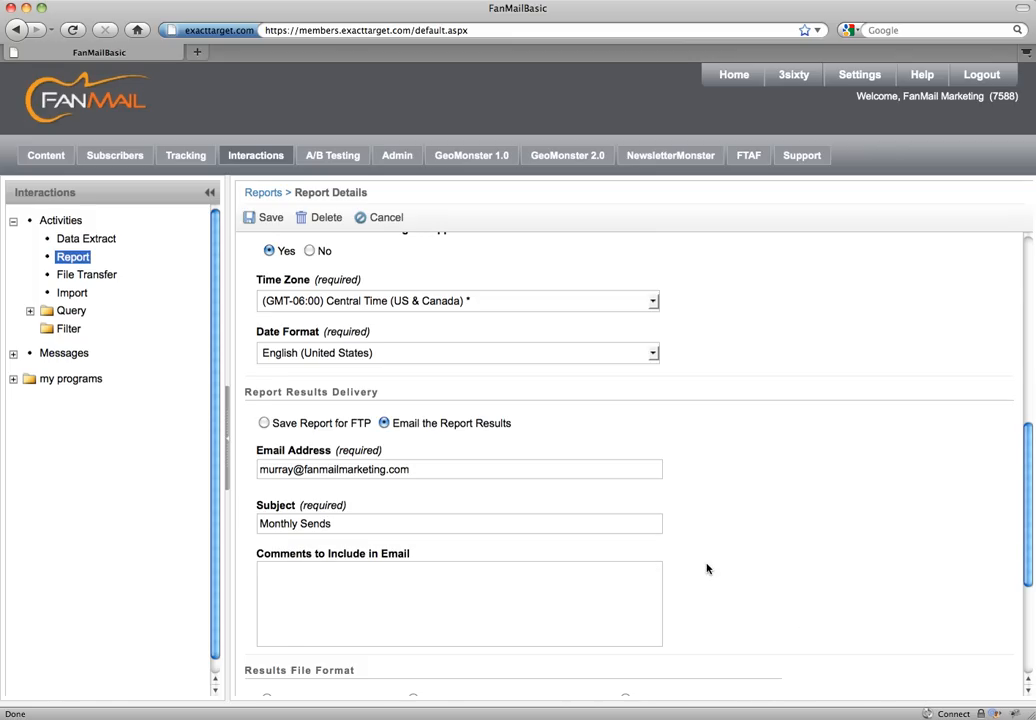
scroll(down, 3)
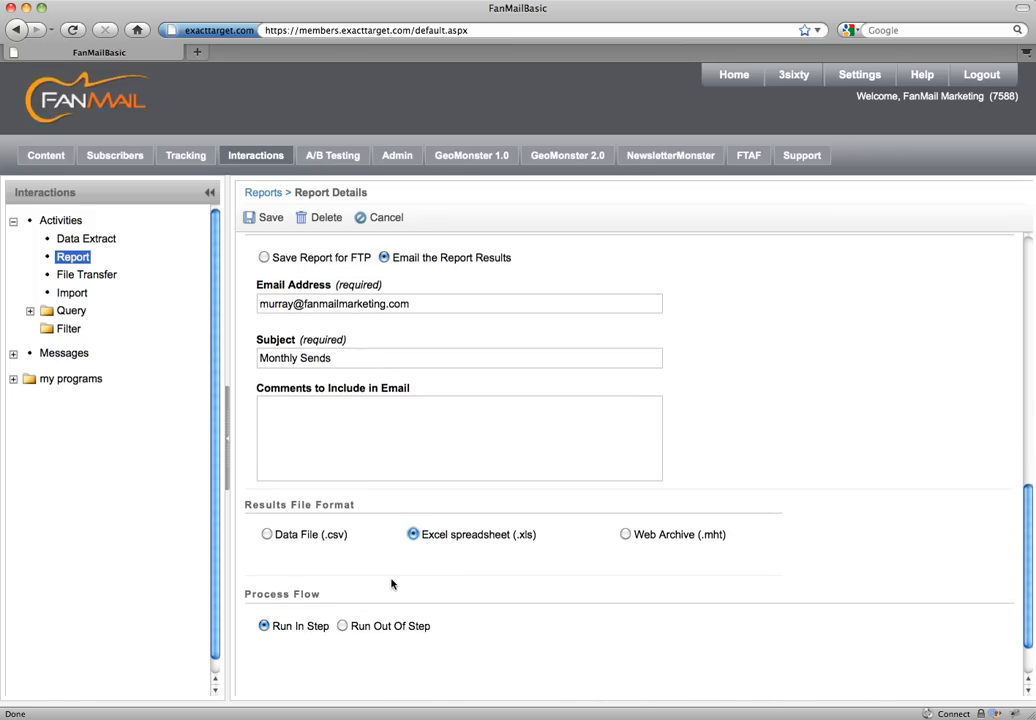
scroll(down, 3)
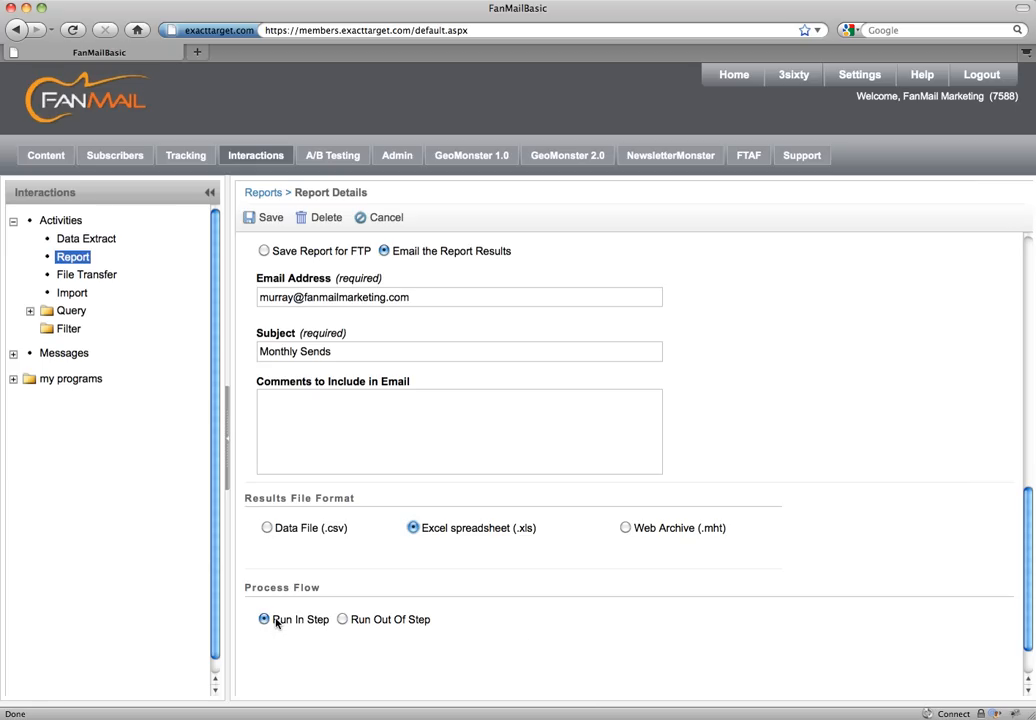
mouse_move(631, 625)
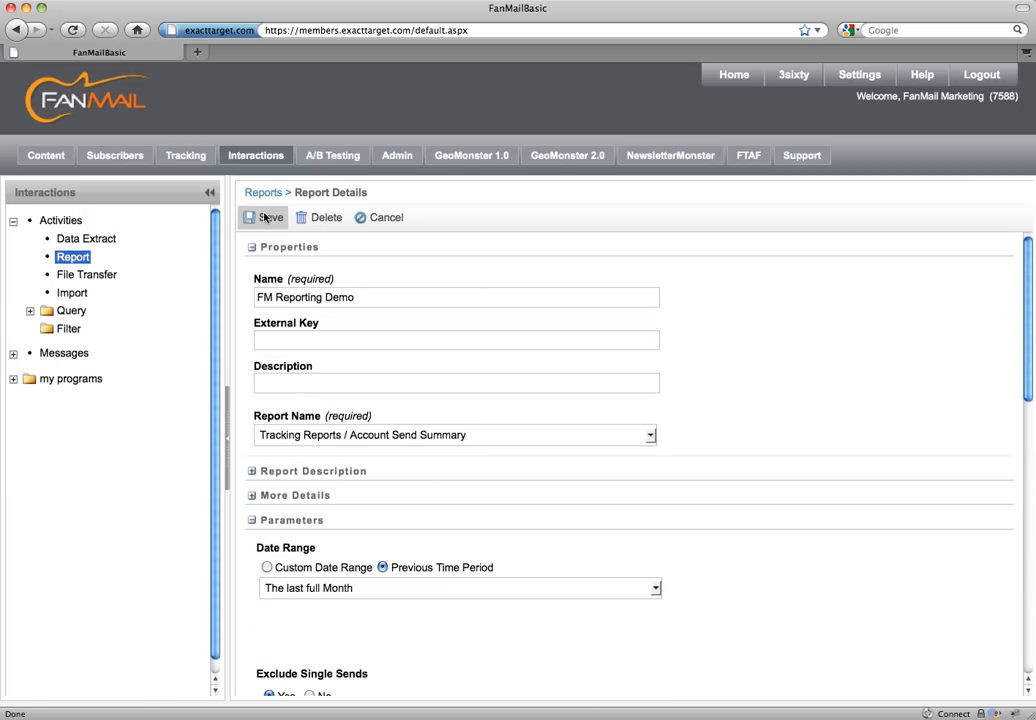
Step: Save the report definition and show the my programs list
click(263, 217)
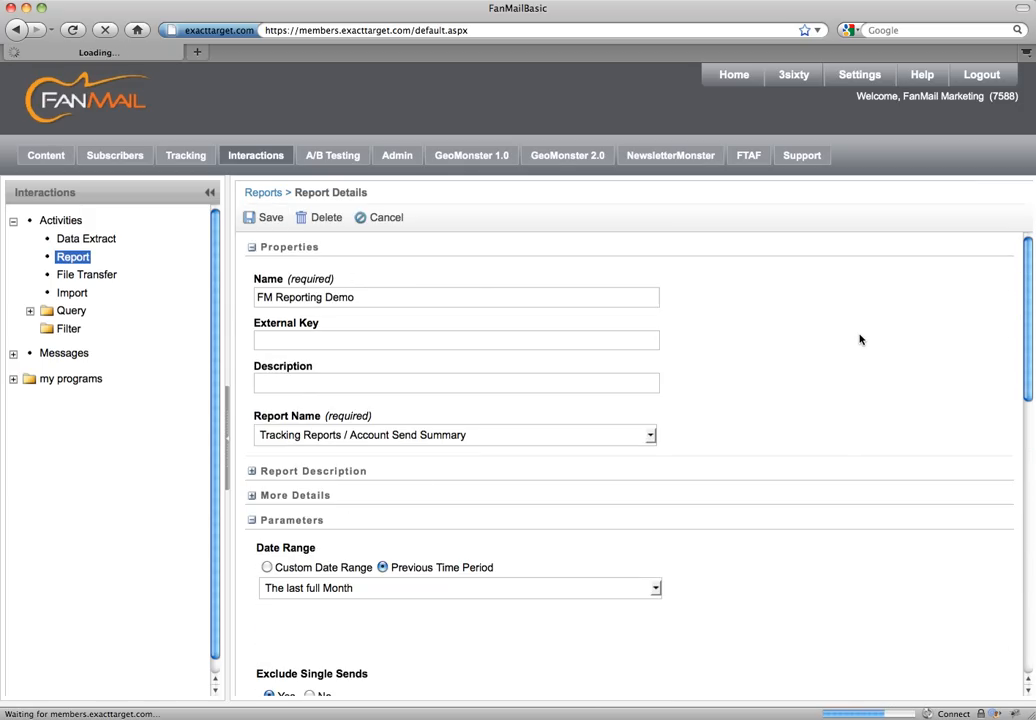
click(263, 217)
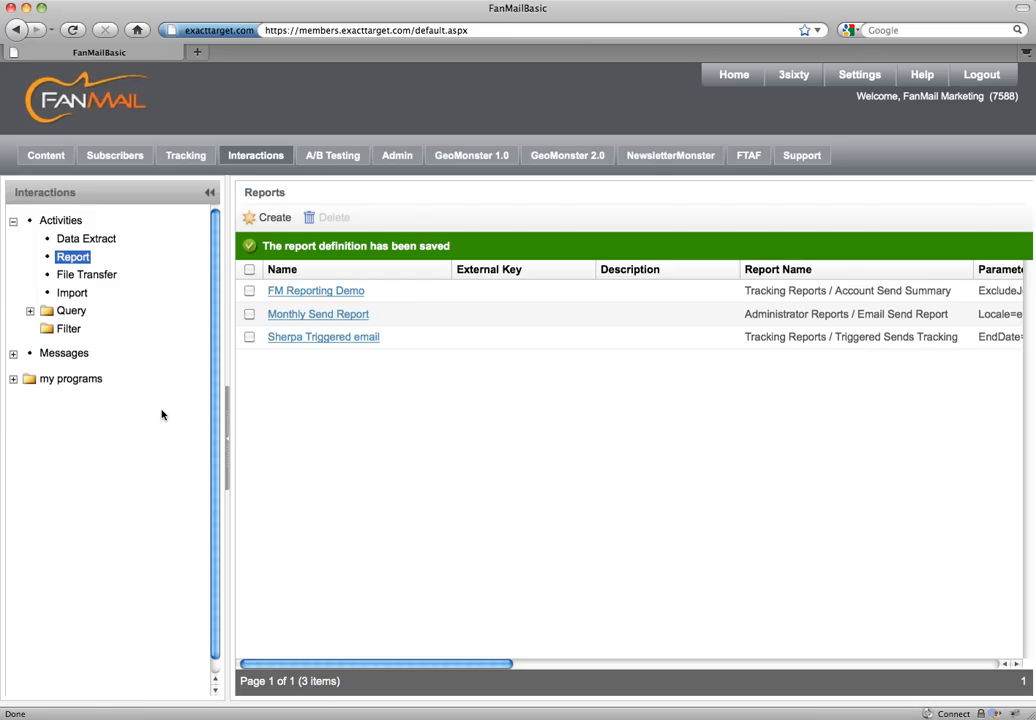
mouse_move(70, 378)
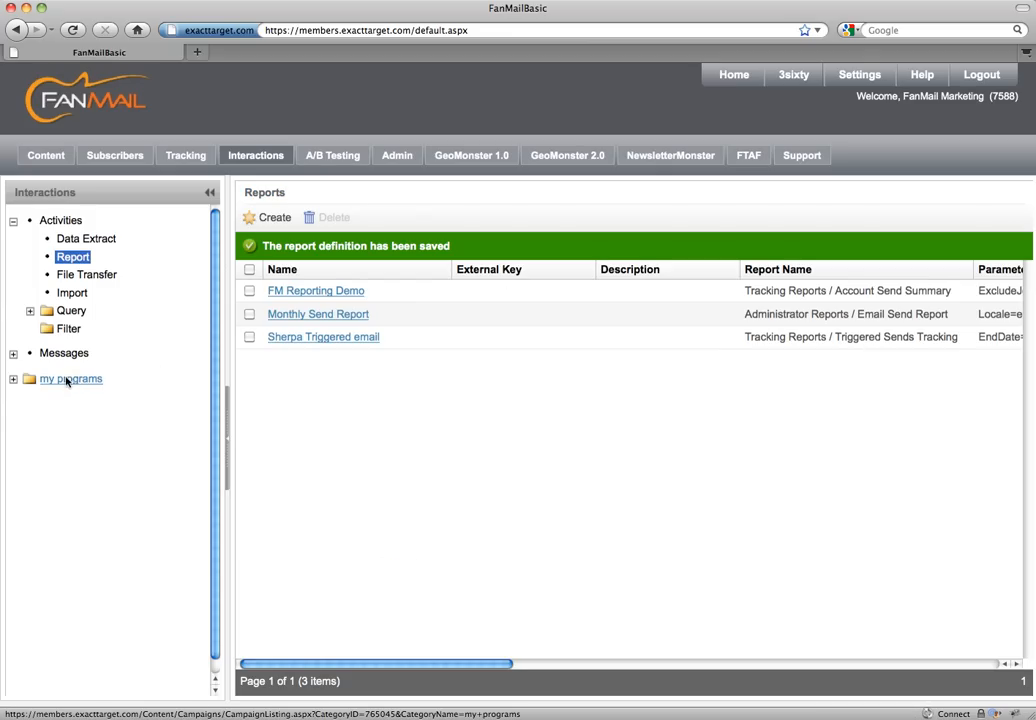
click(70, 378)
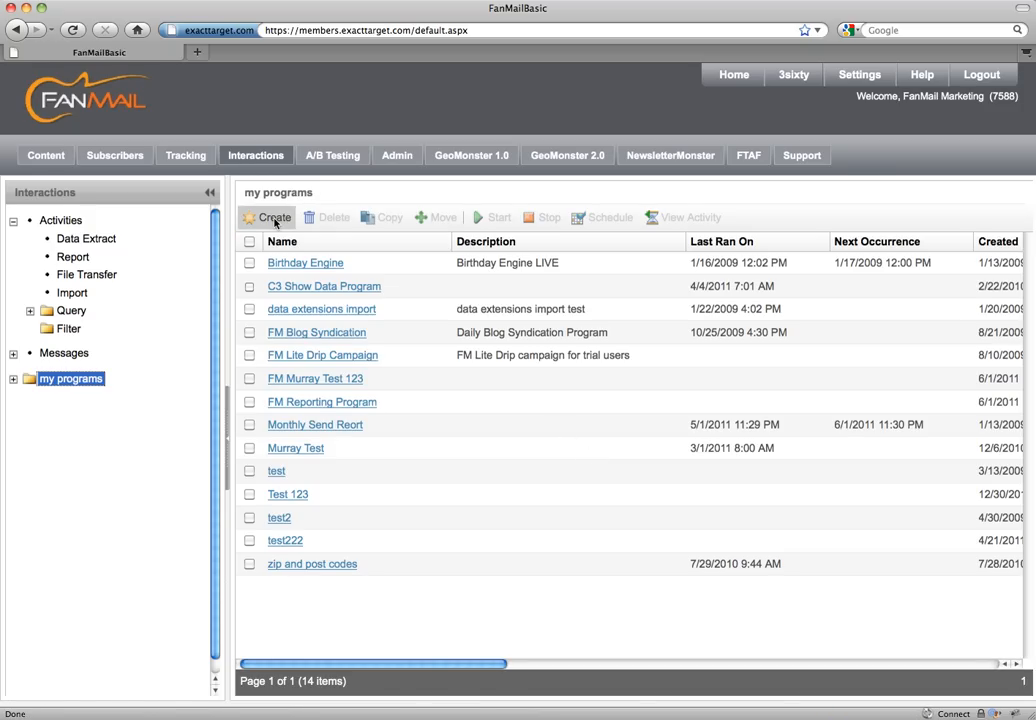
click(275, 217)
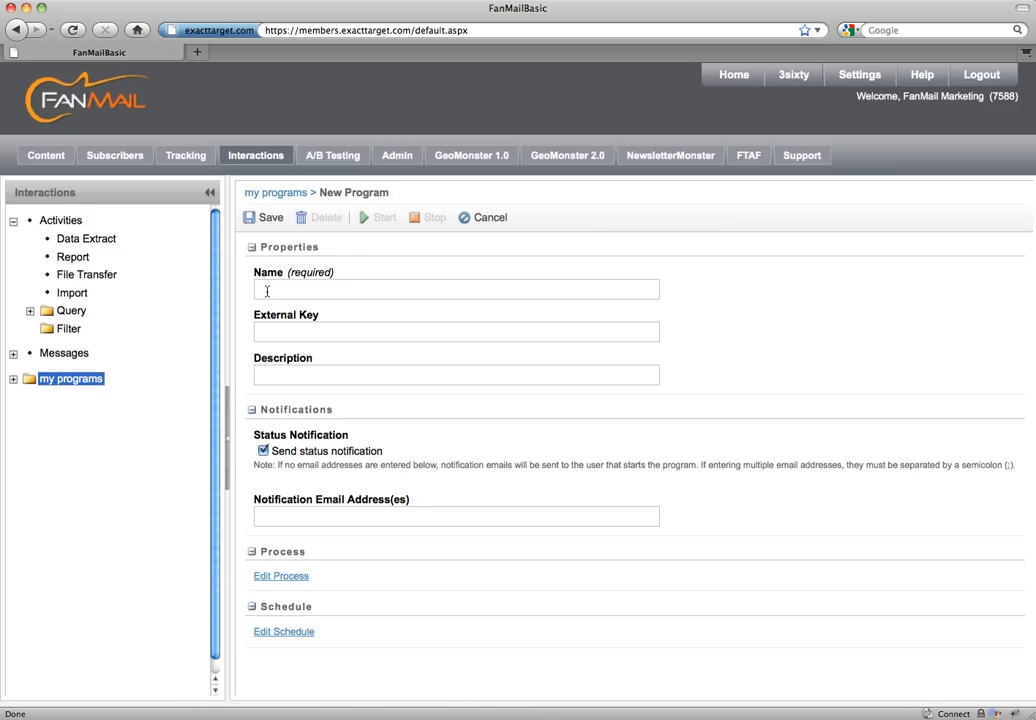
click(456, 289)
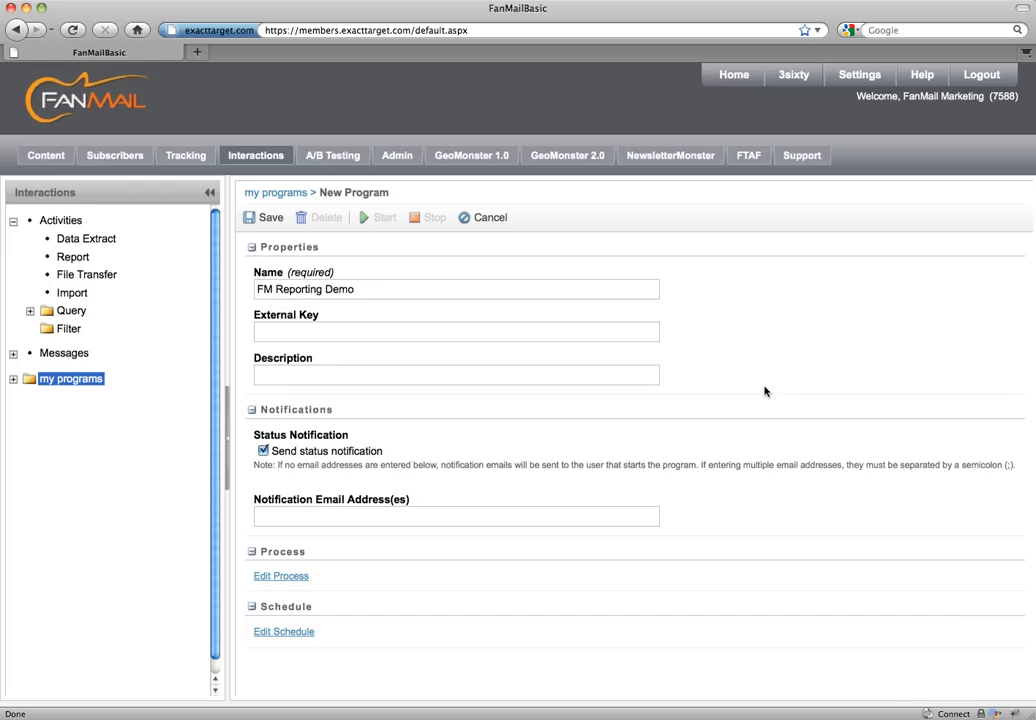
mouse_move(559, 550)
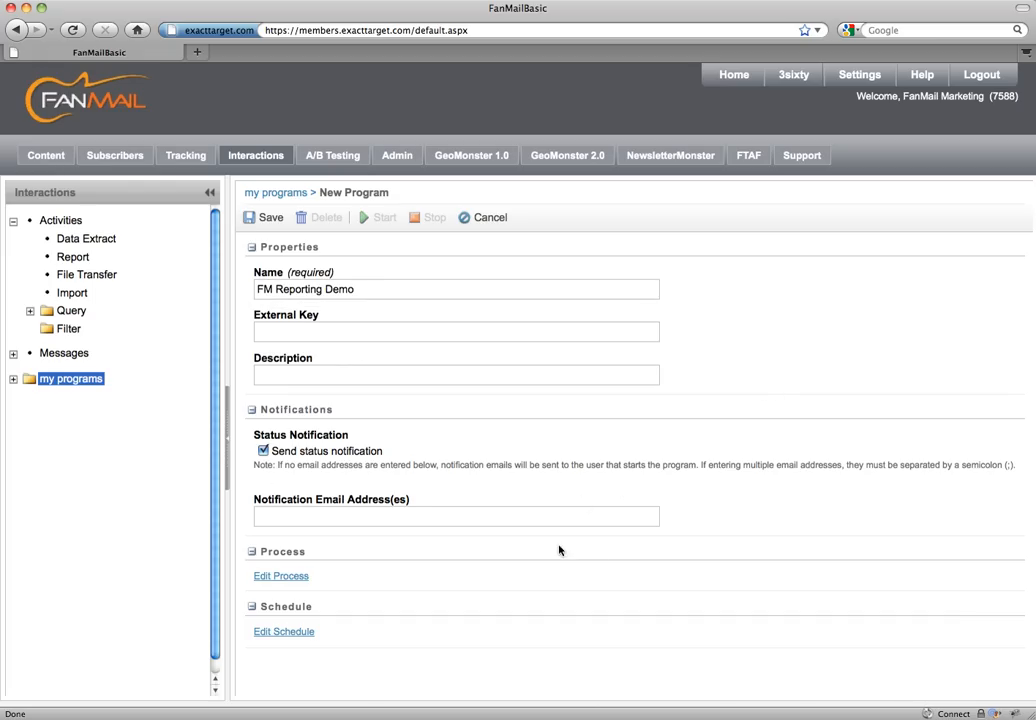
click(456, 516)
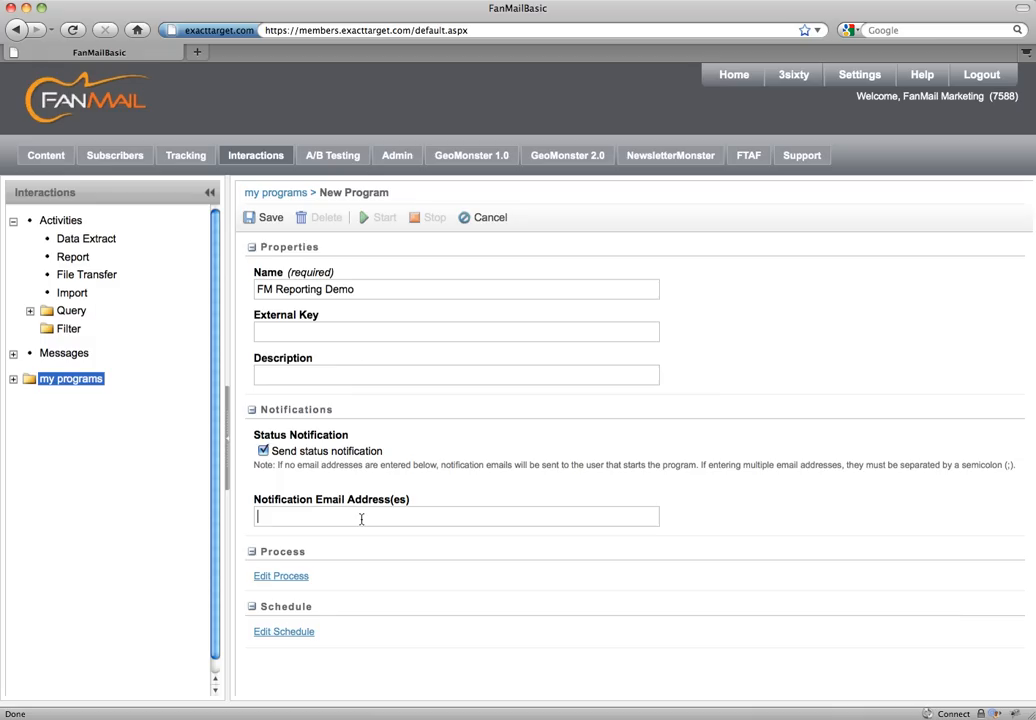
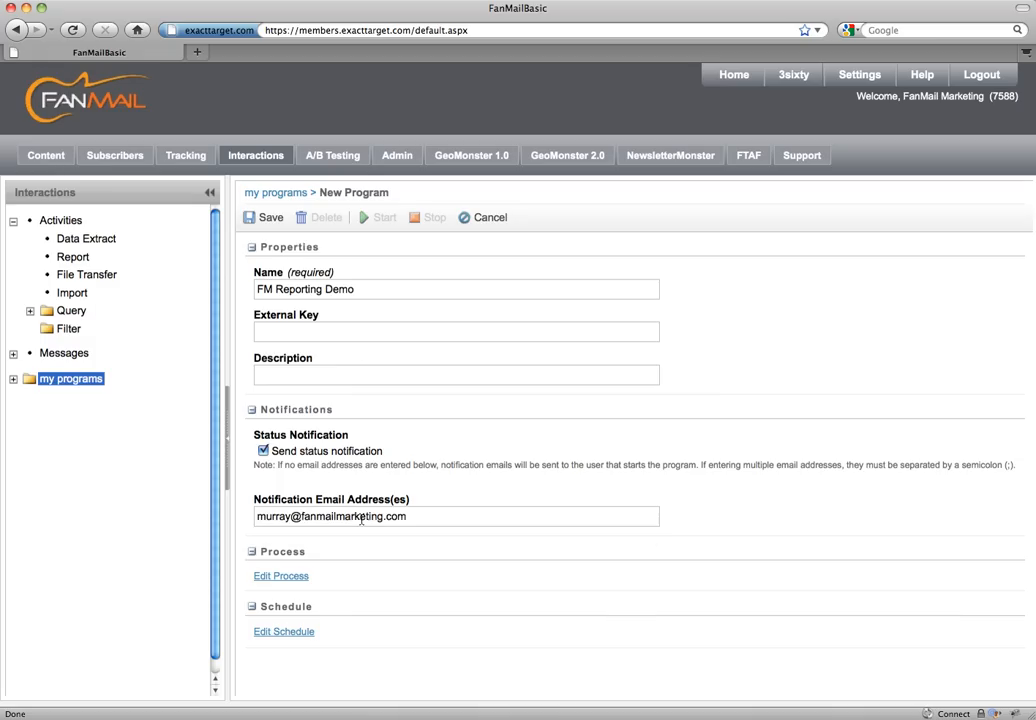
mouse_move(669, 560)
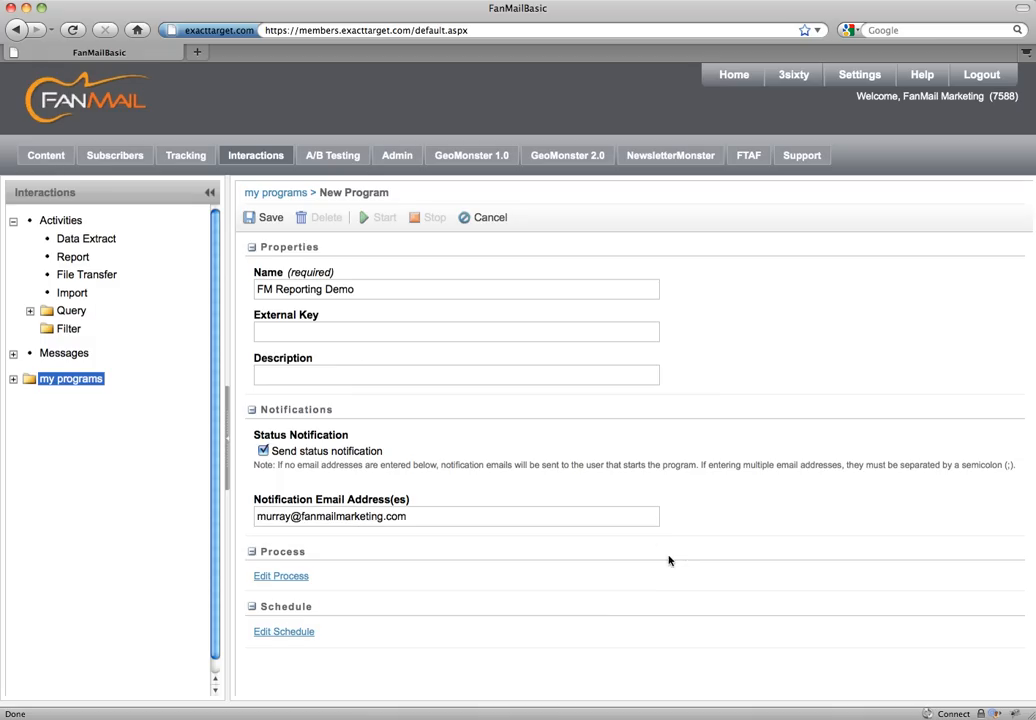
mouse_move(245, 512)
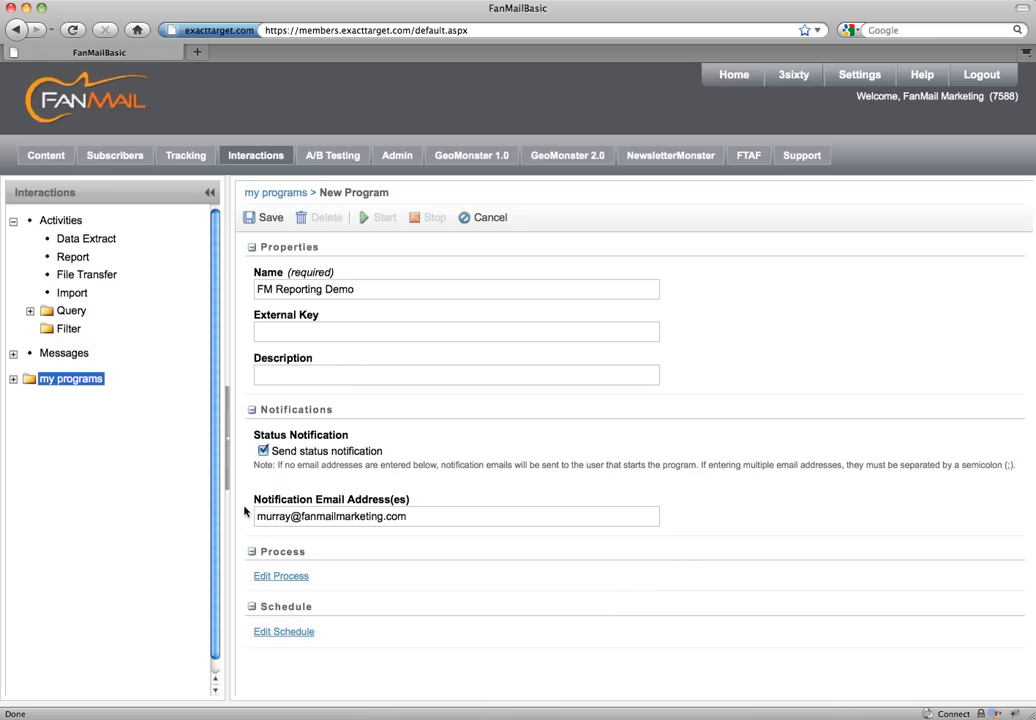
click(281, 575)
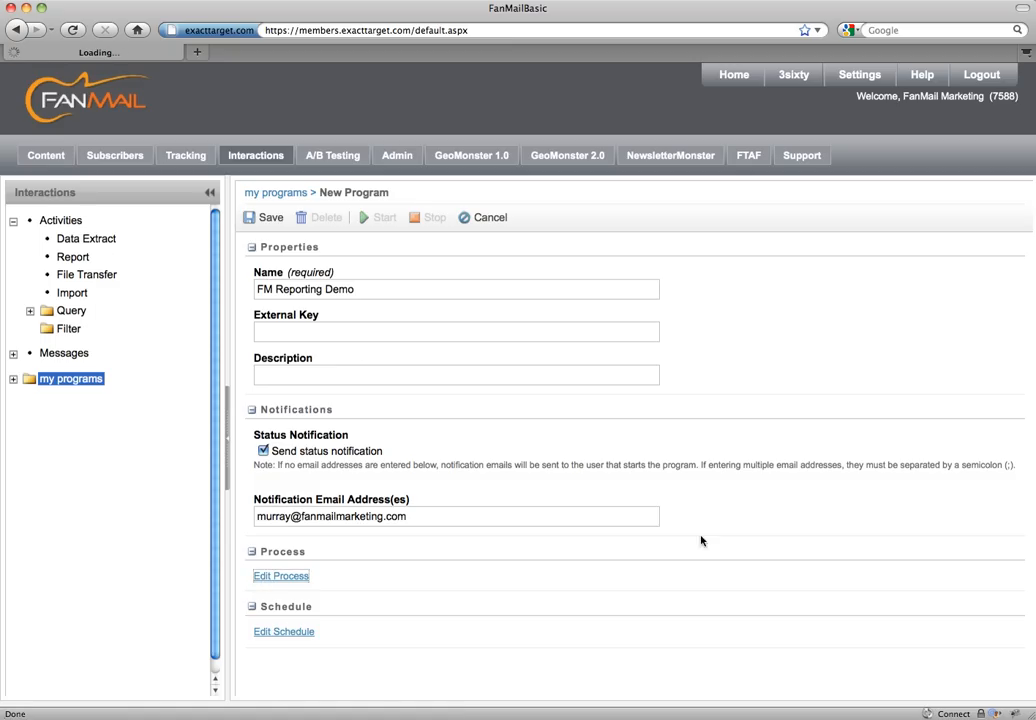
Step: Add a process step with the FM Reporting Demo report definition as its task
click(281, 575)
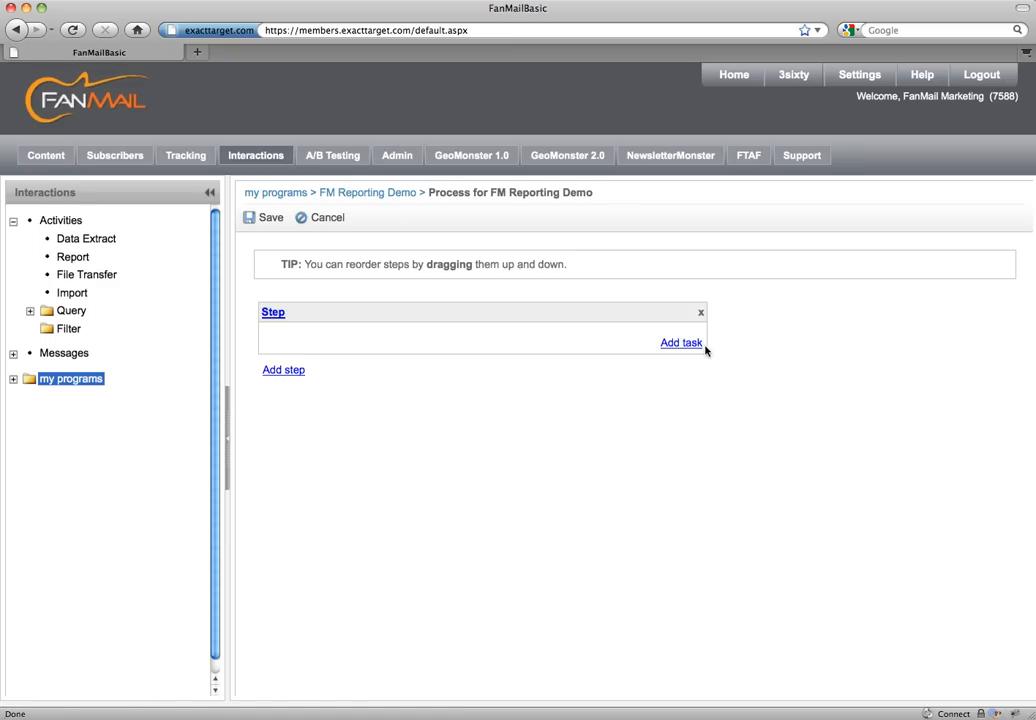
click(681, 342)
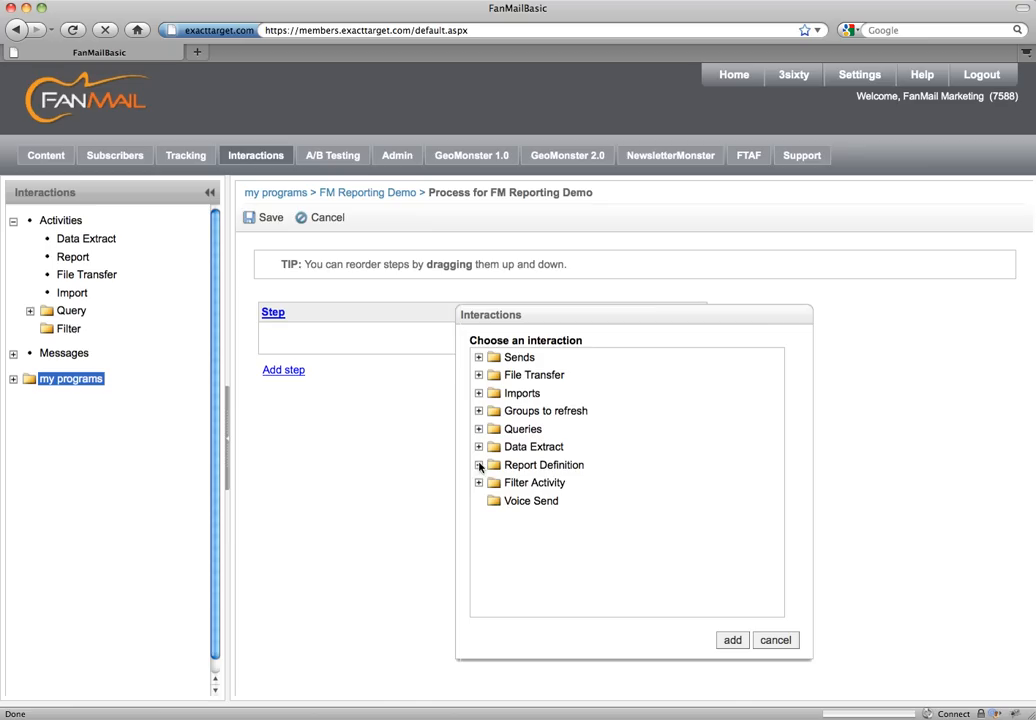
click(479, 465)
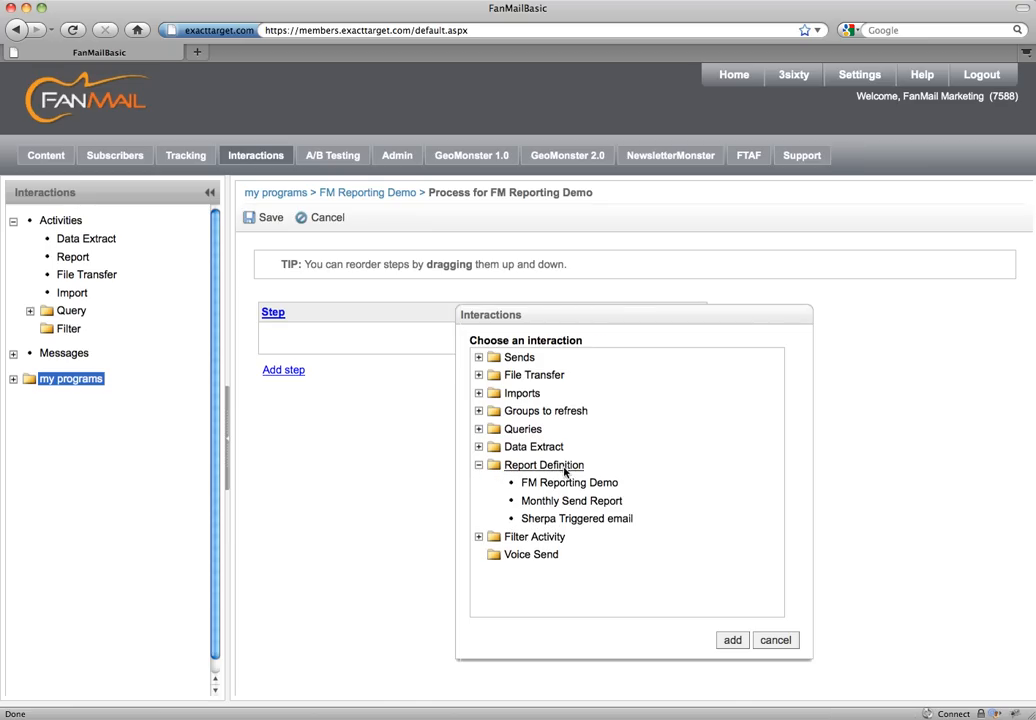
click(569, 482)
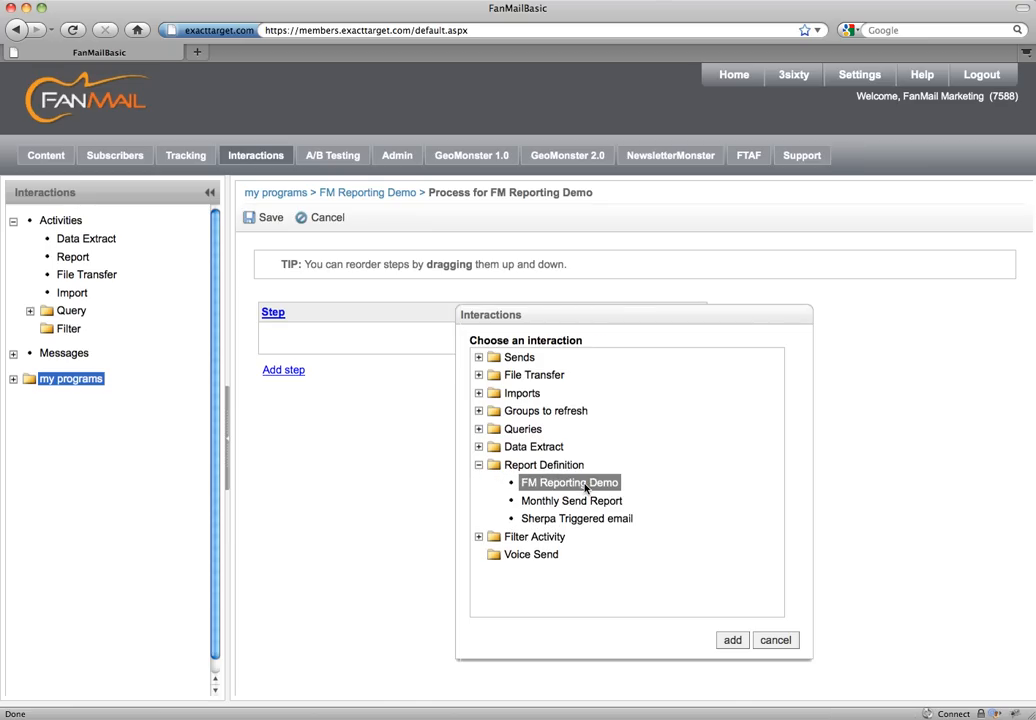
click(732, 640)
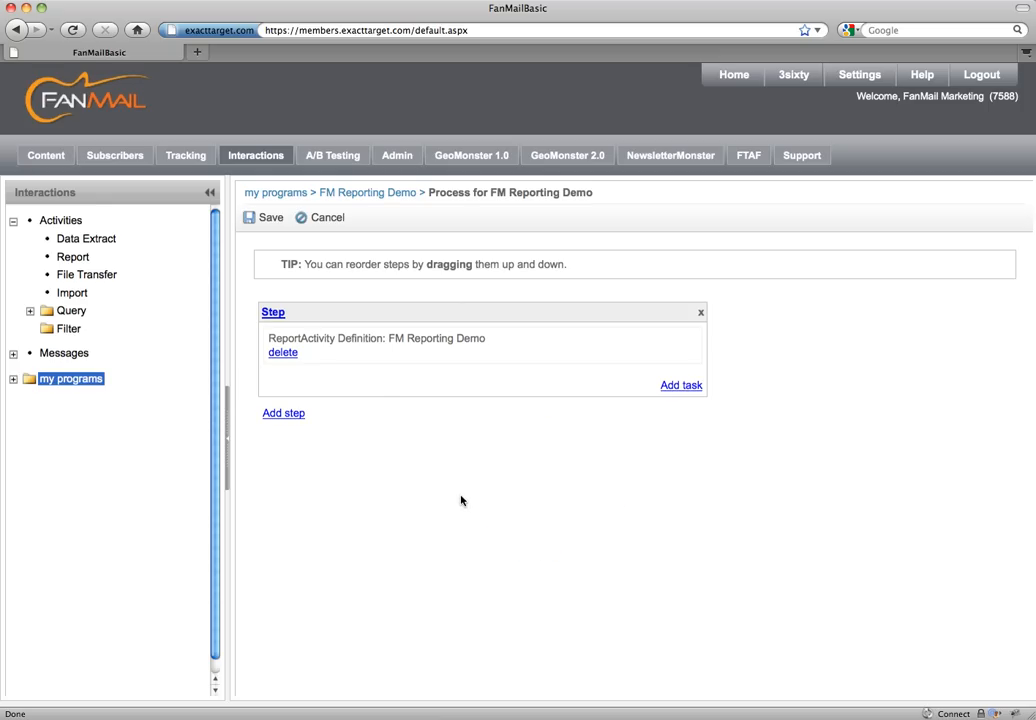
mouse_move(726, 412)
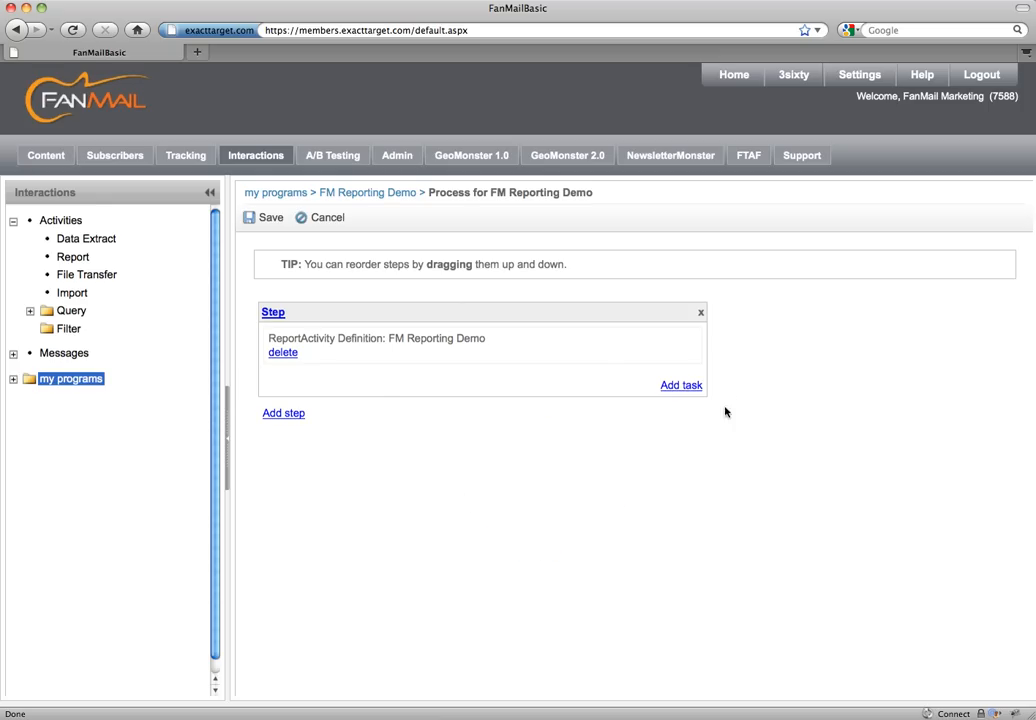
mouse_move(597, 371)
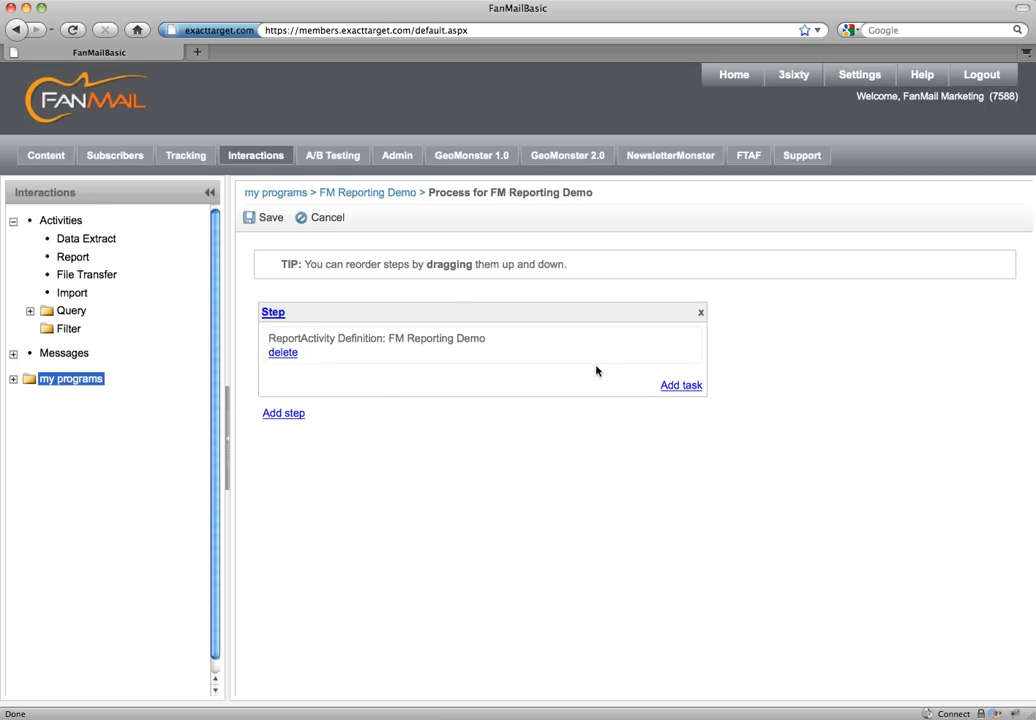
mouse_move(688, 402)
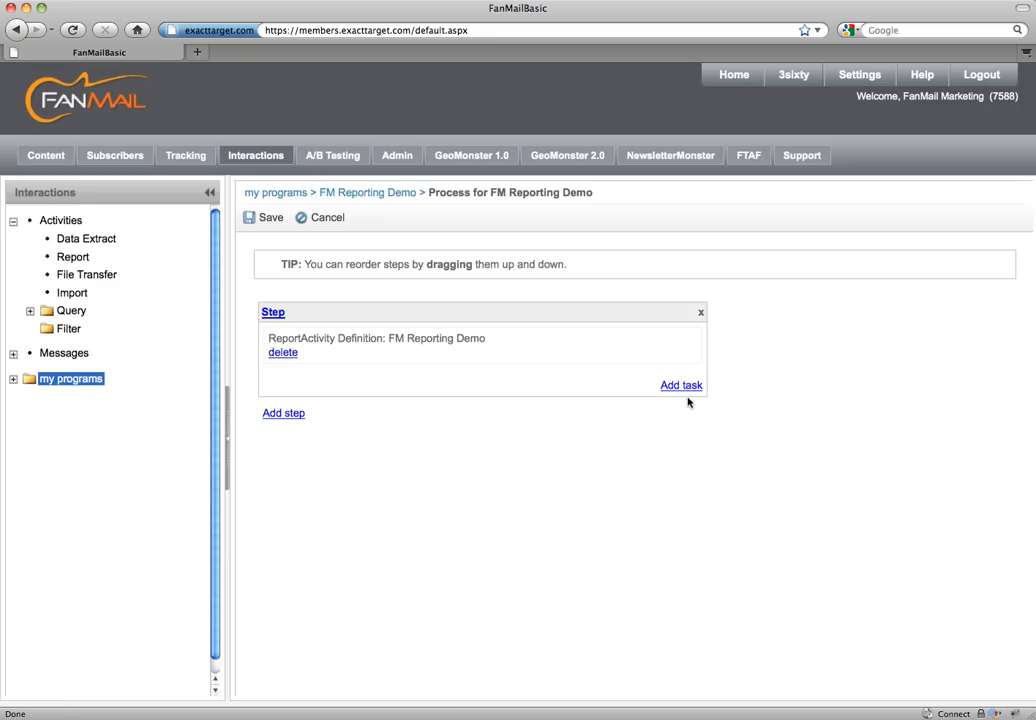
mouse_move(668, 391)
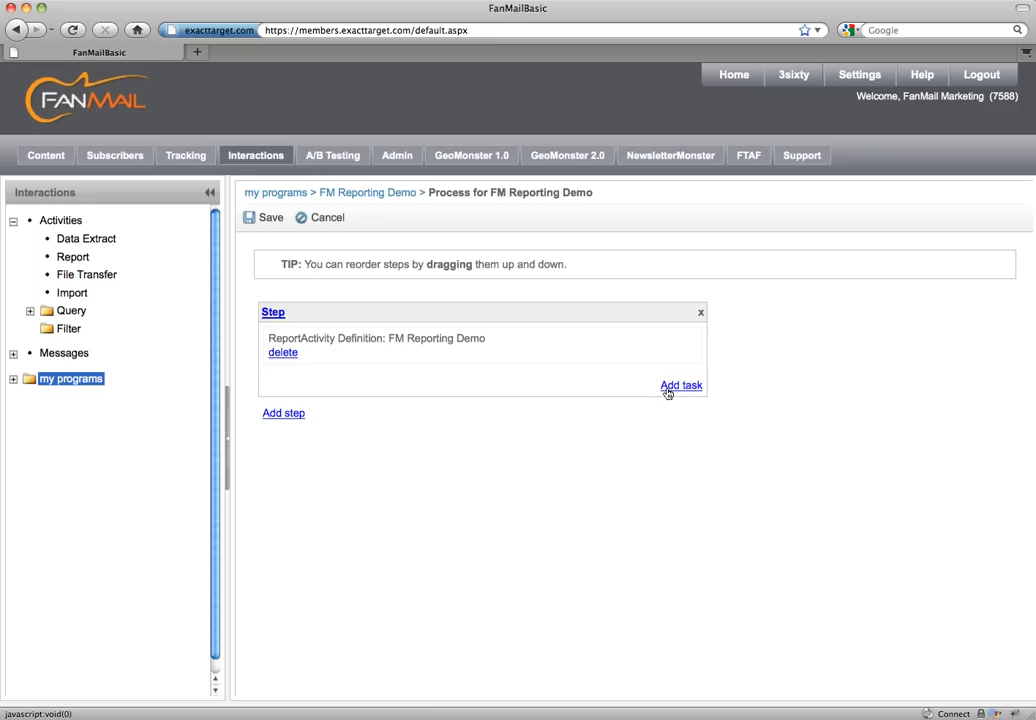
Step: Add Monthly Send Report as a second report task and save the process
click(681, 385)
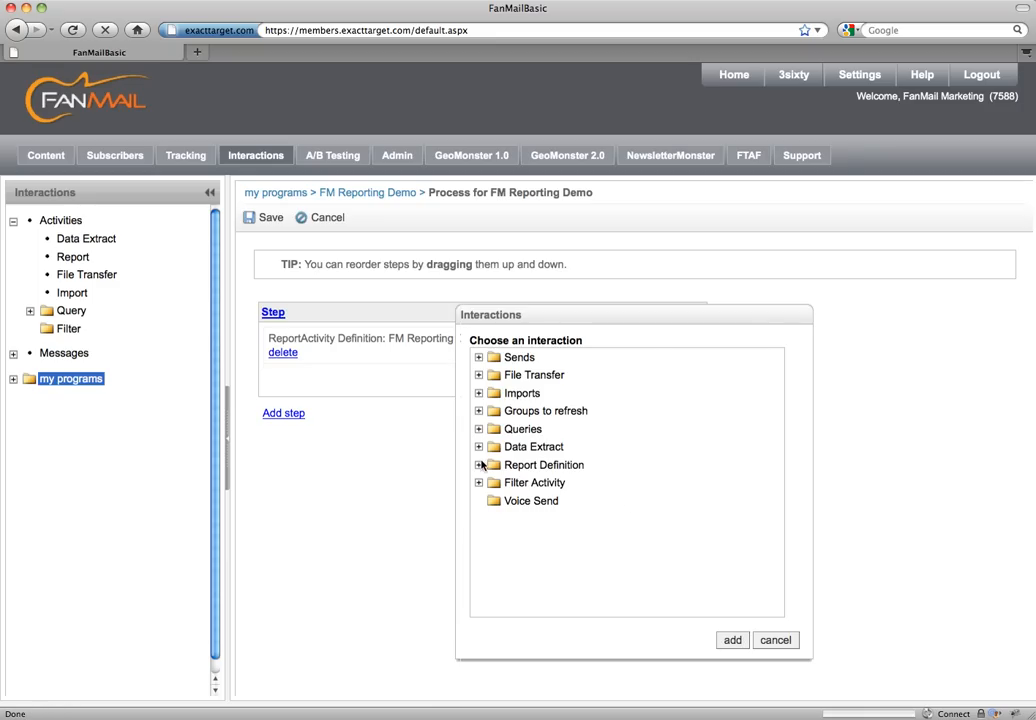
click(479, 464)
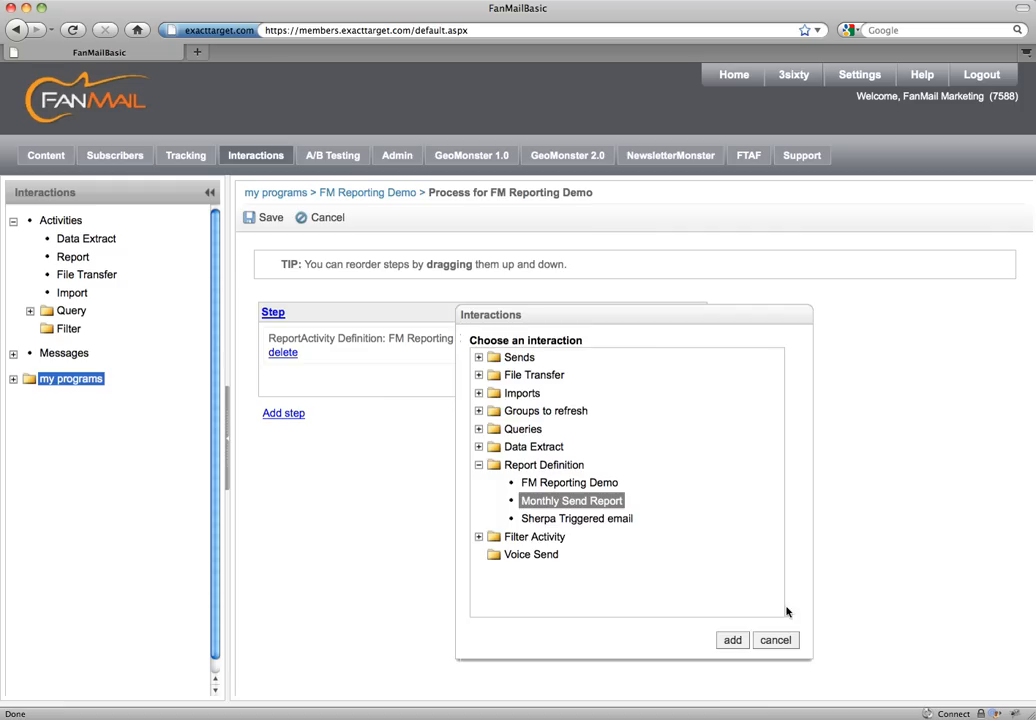
click(731, 640)
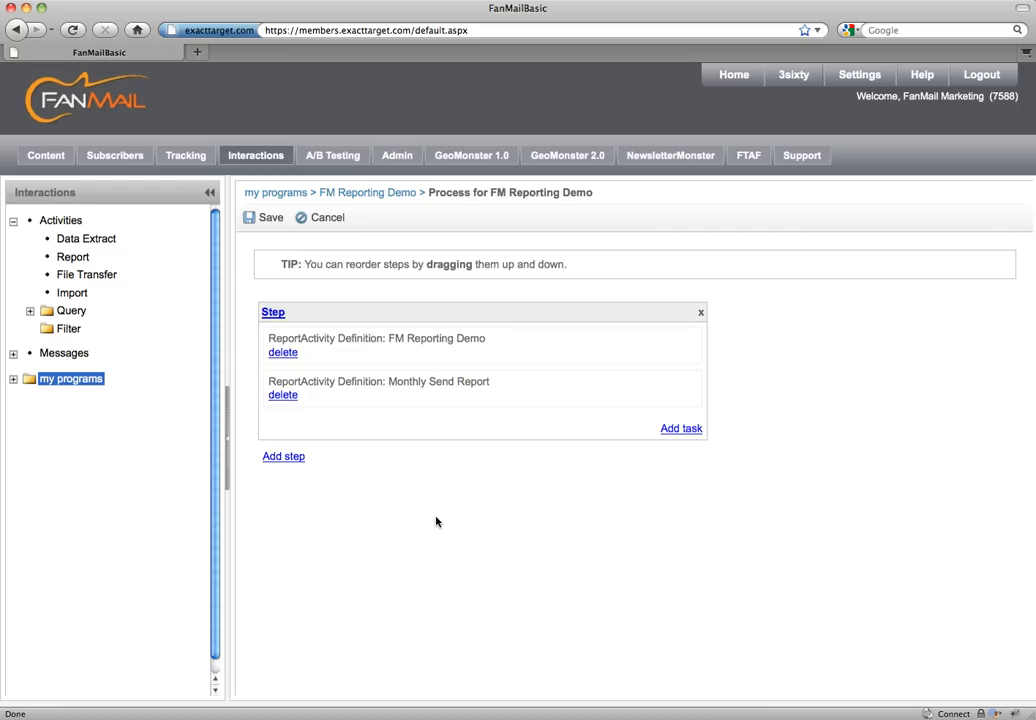
mouse_move(451, 406)
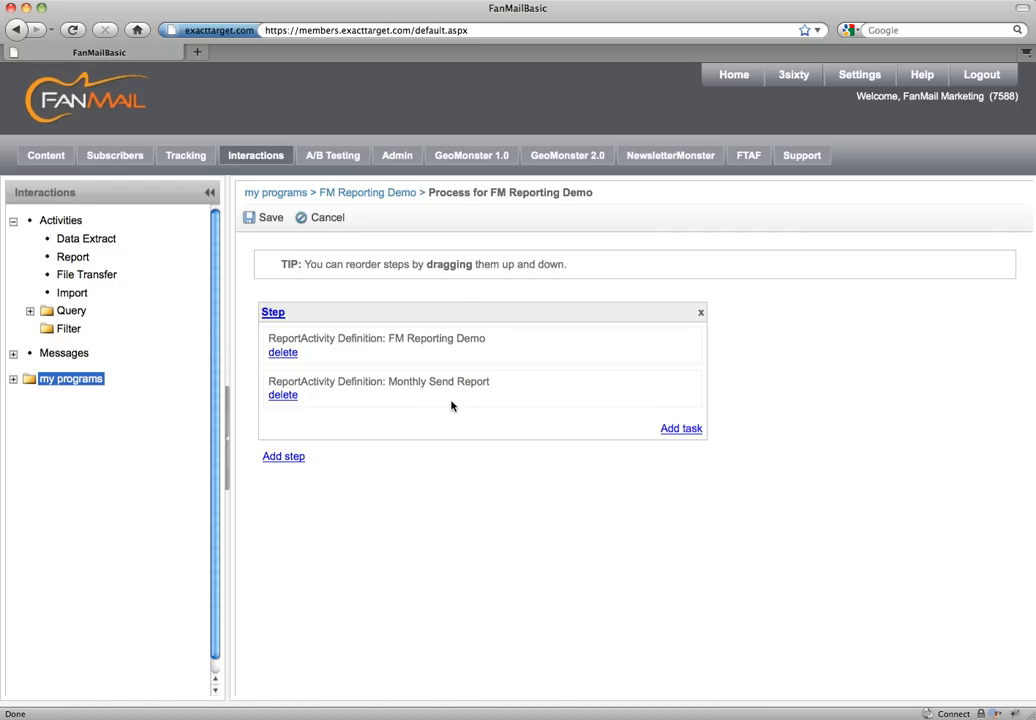
mouse_move(800, 407)
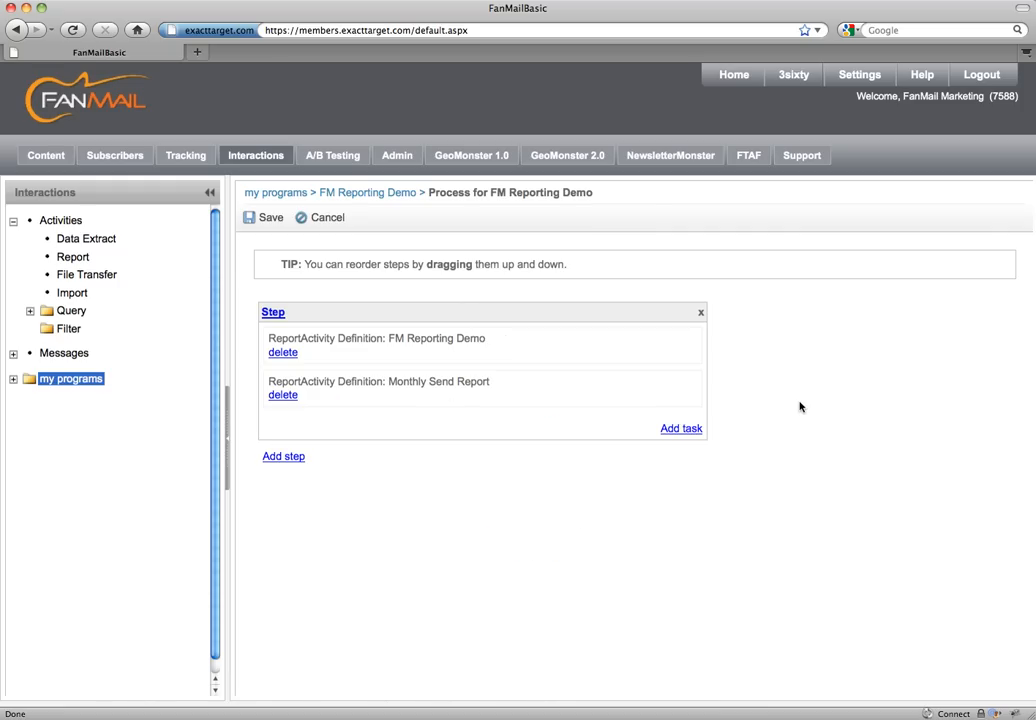
mouse_move(153, 409)
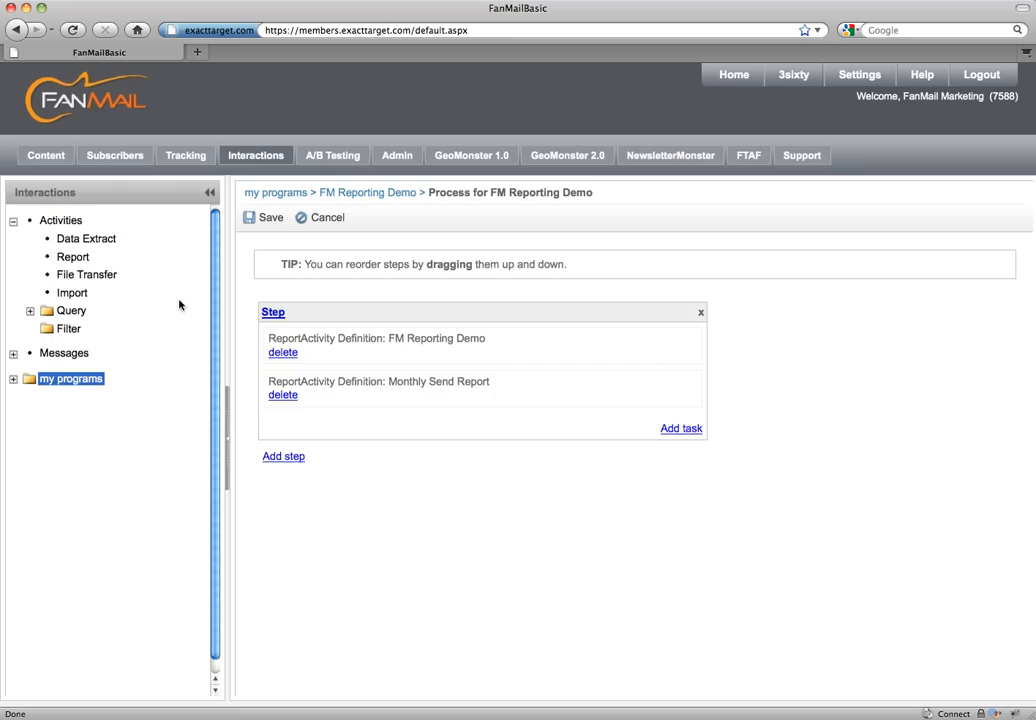
mouse_move(384, 342)
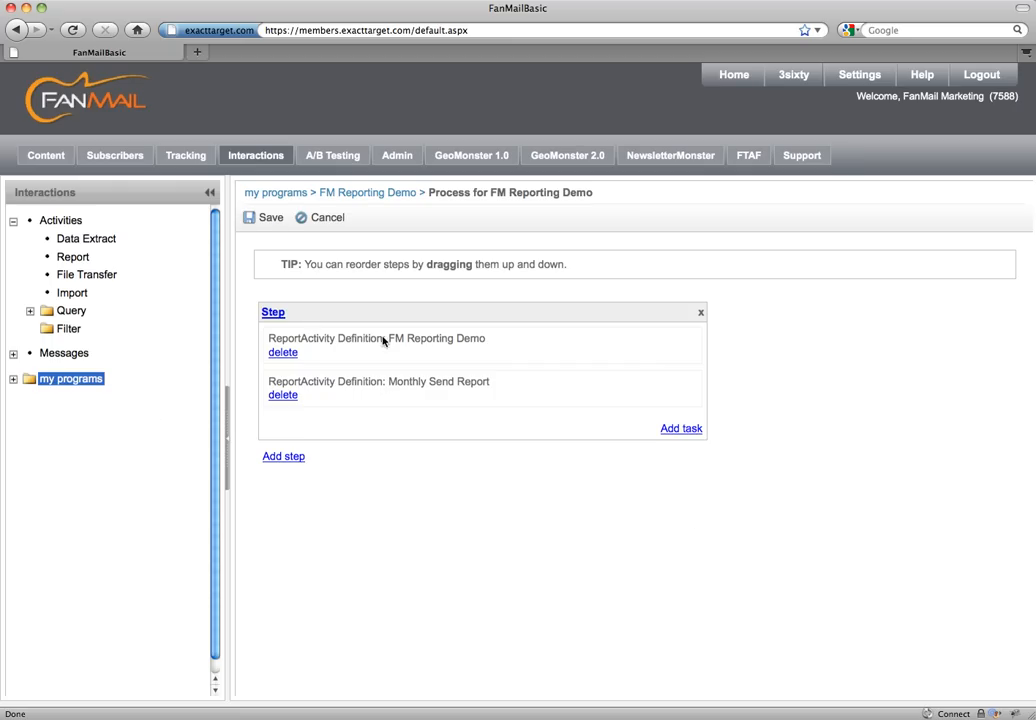
mouse_move(337, 345)
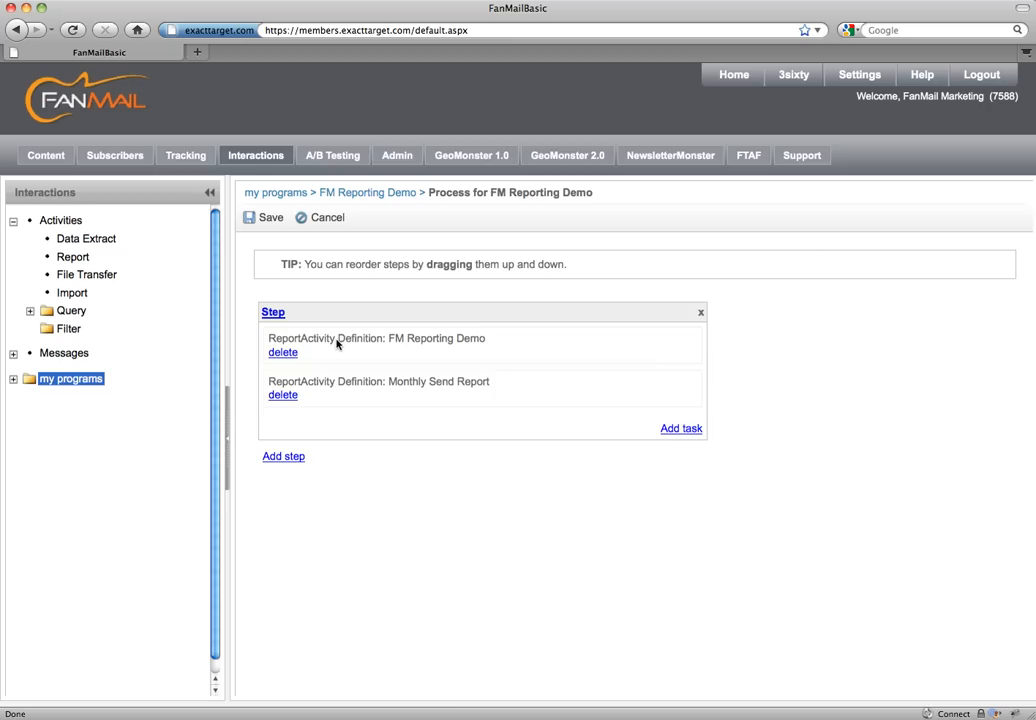
mouse_move(447, 378)
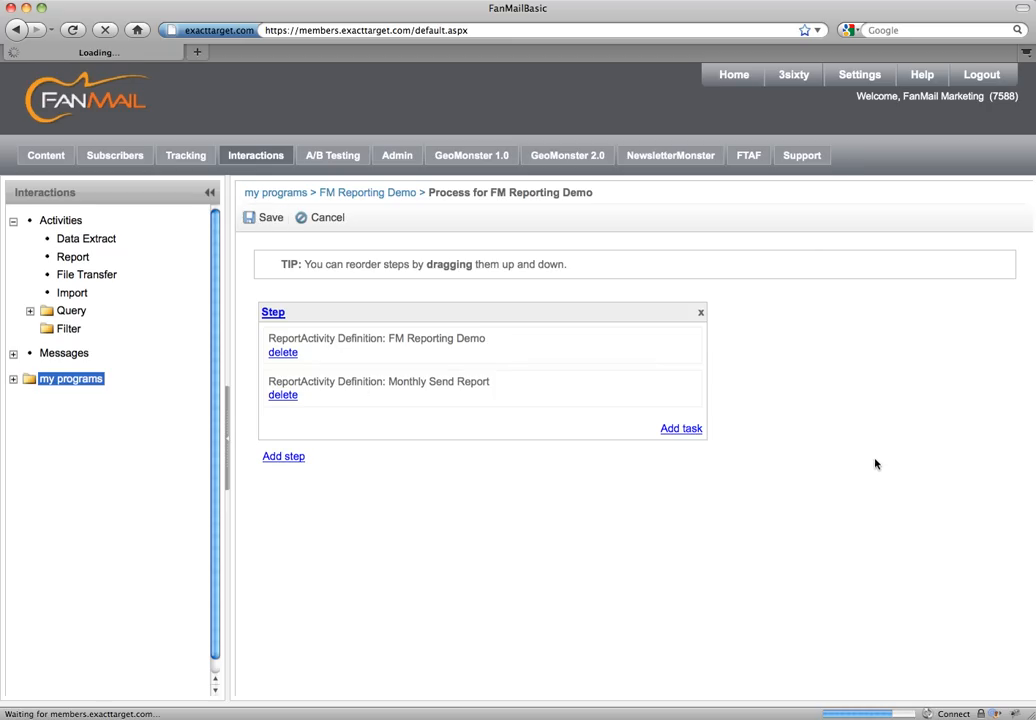
click(263, 217)
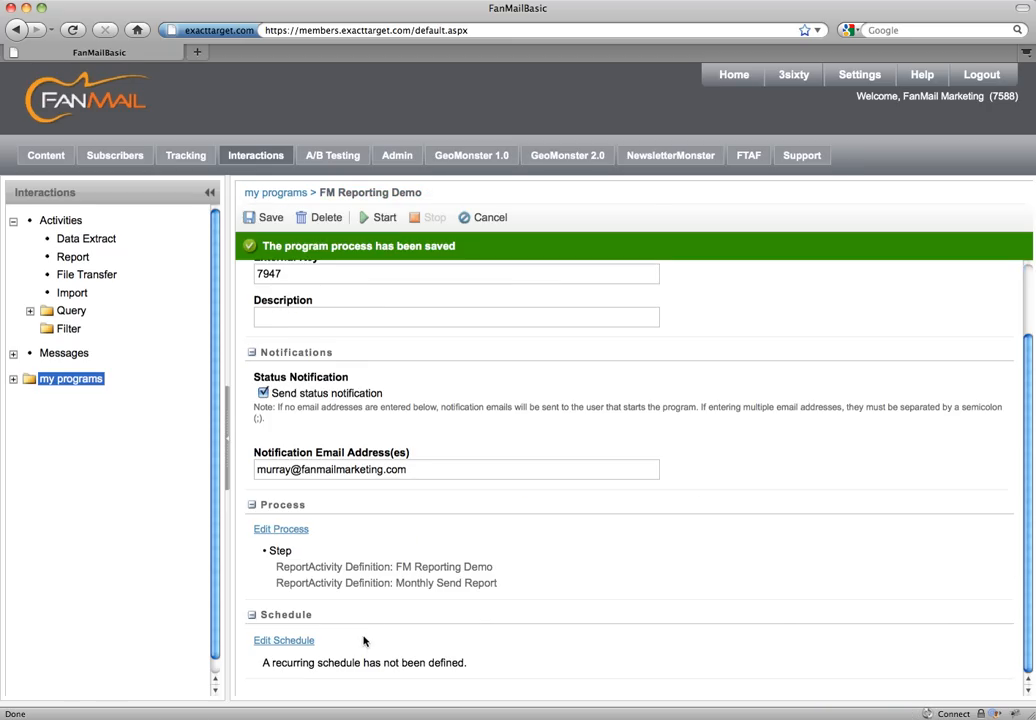
click(284, 640)
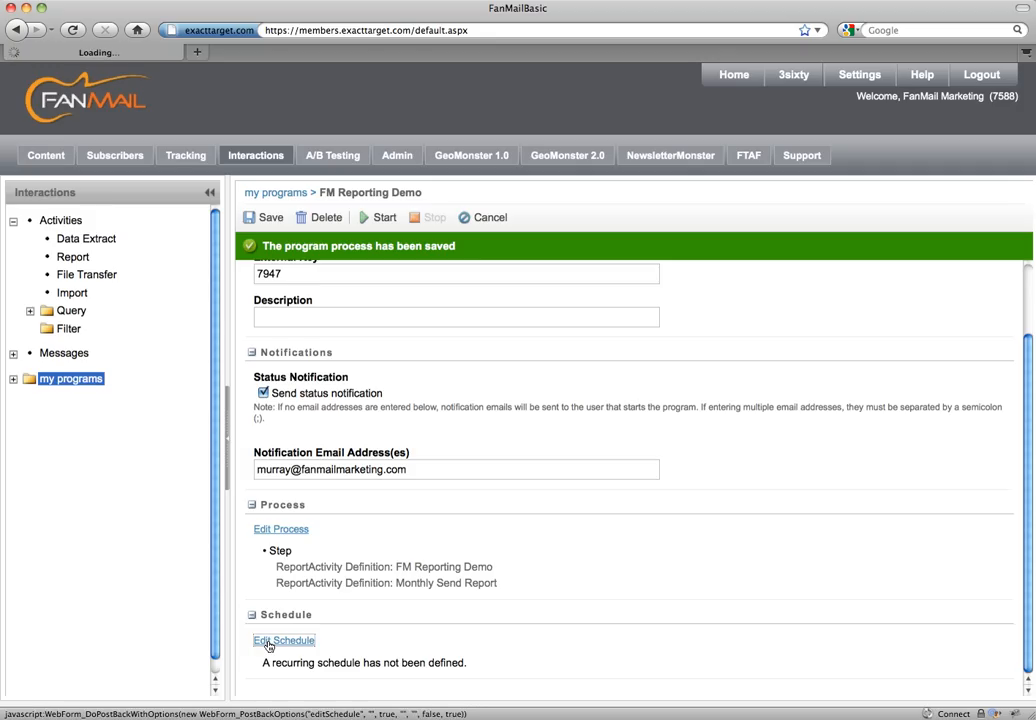
click(283, 640)
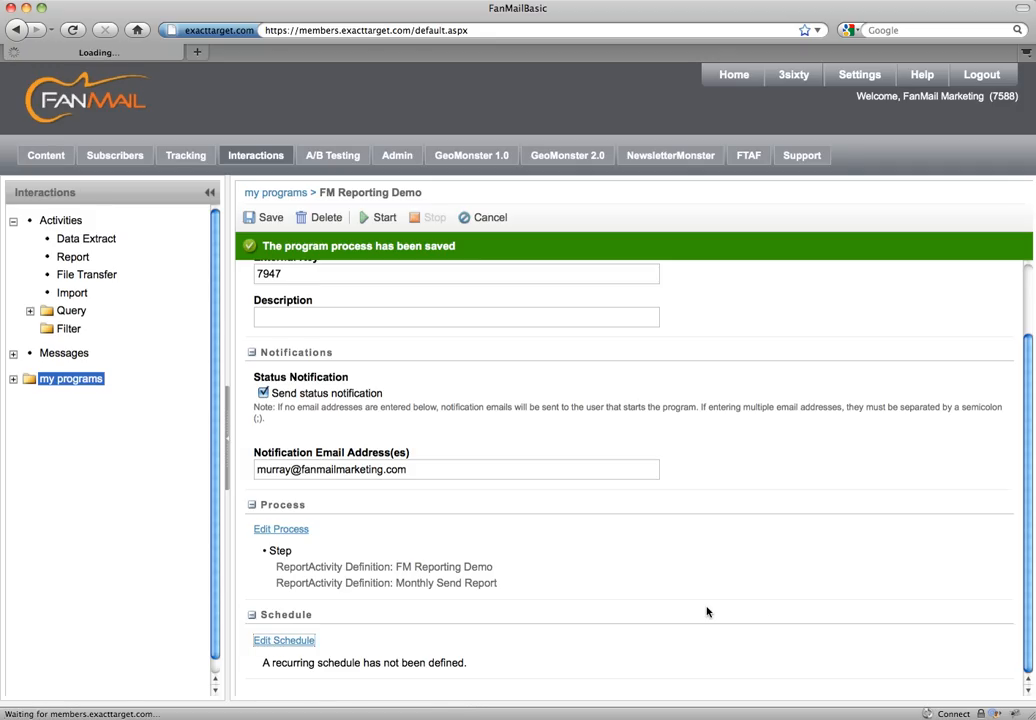
Step: Start the schedule on 7/1/2011 and repeat it monthly on day 1
click(284, 640)
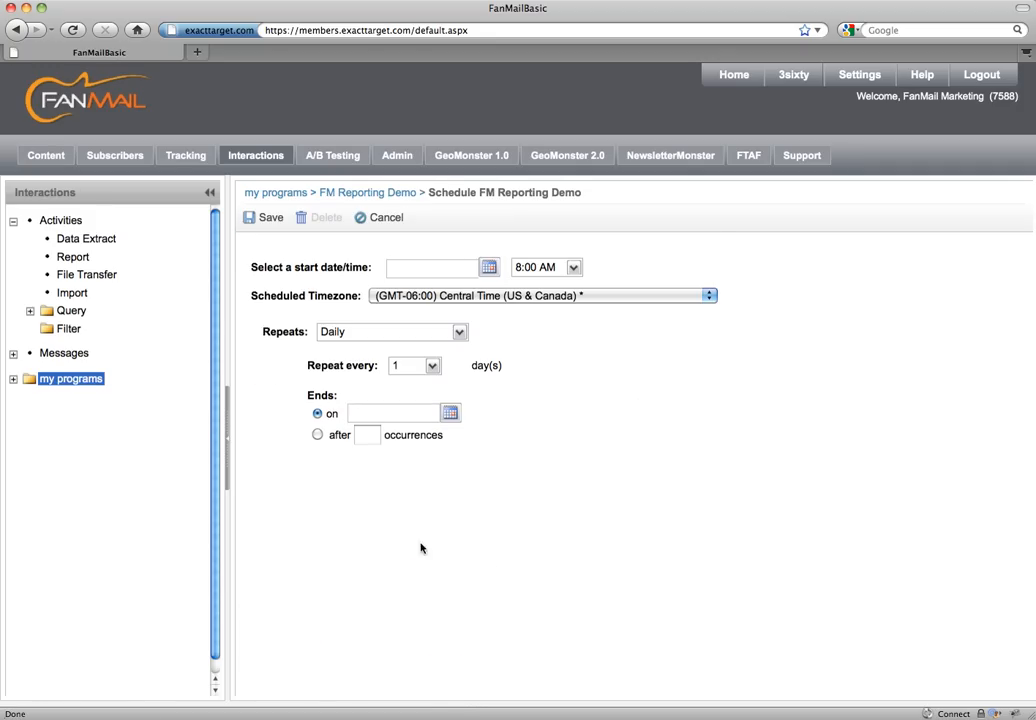
mouse_move(625, 257)
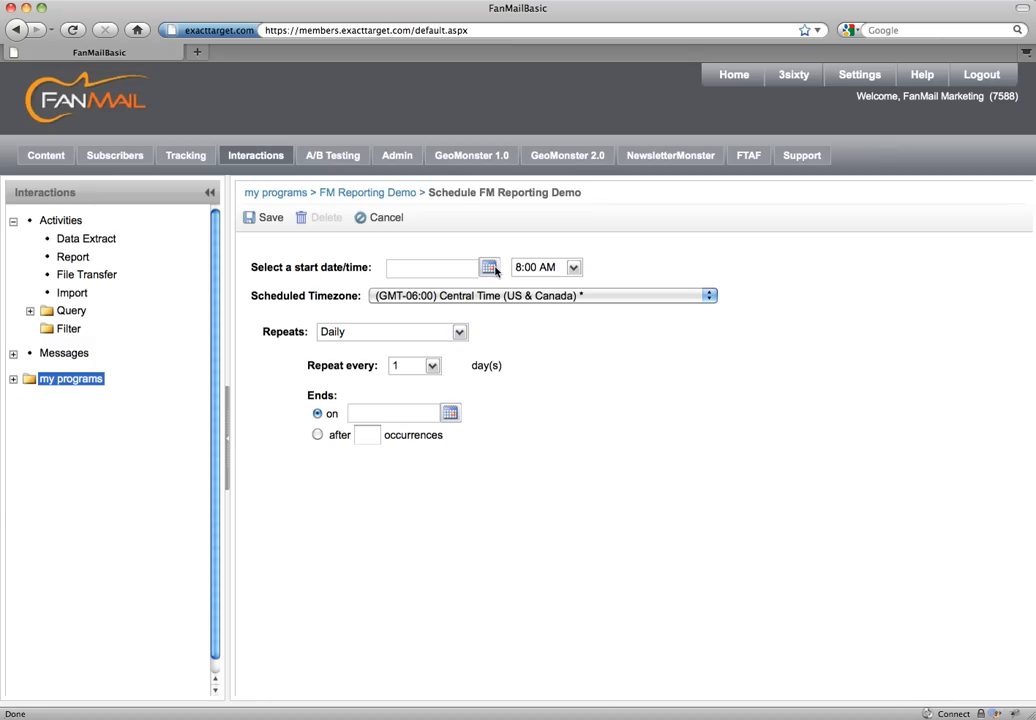
click(489, 267)
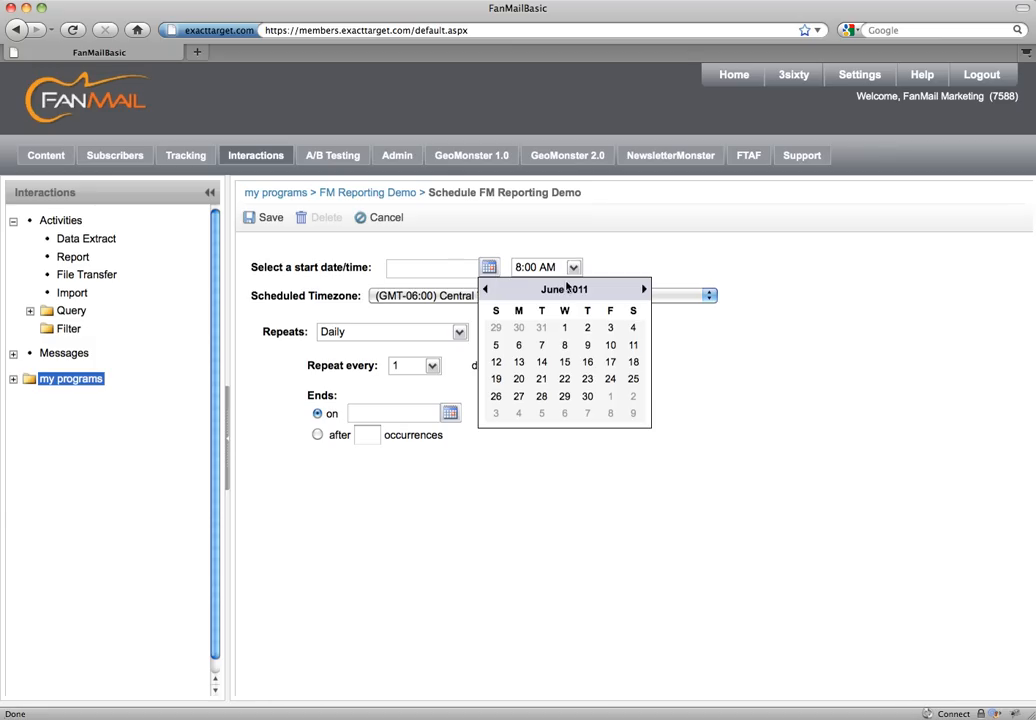
mouse_move(625, 318)
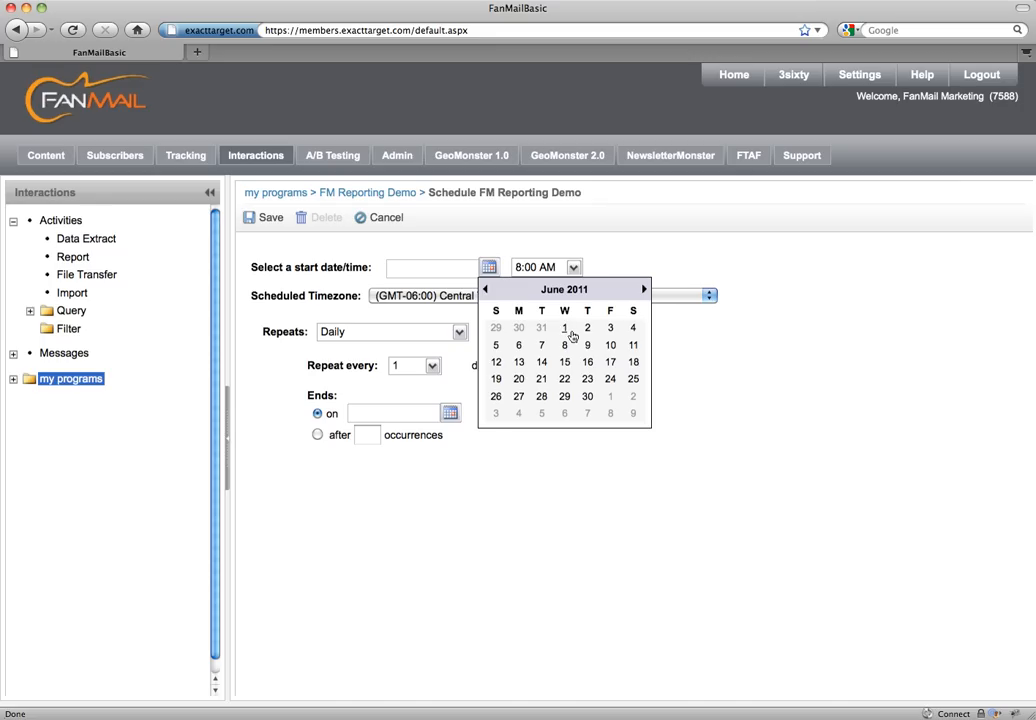
mouse_move(612, 408)
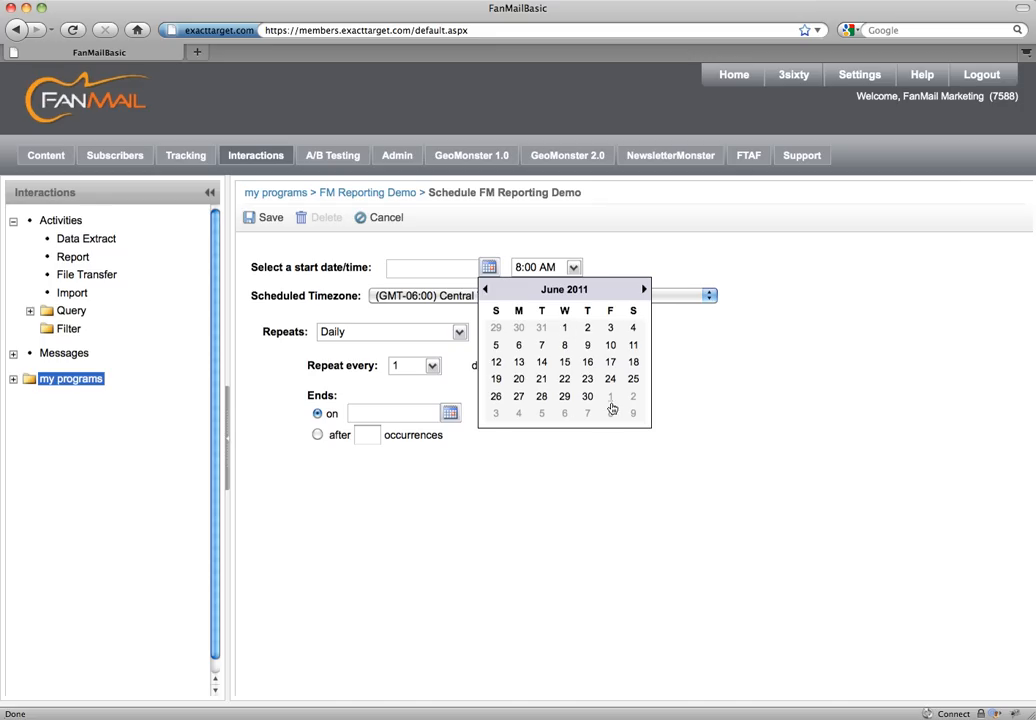
click(610, 396)
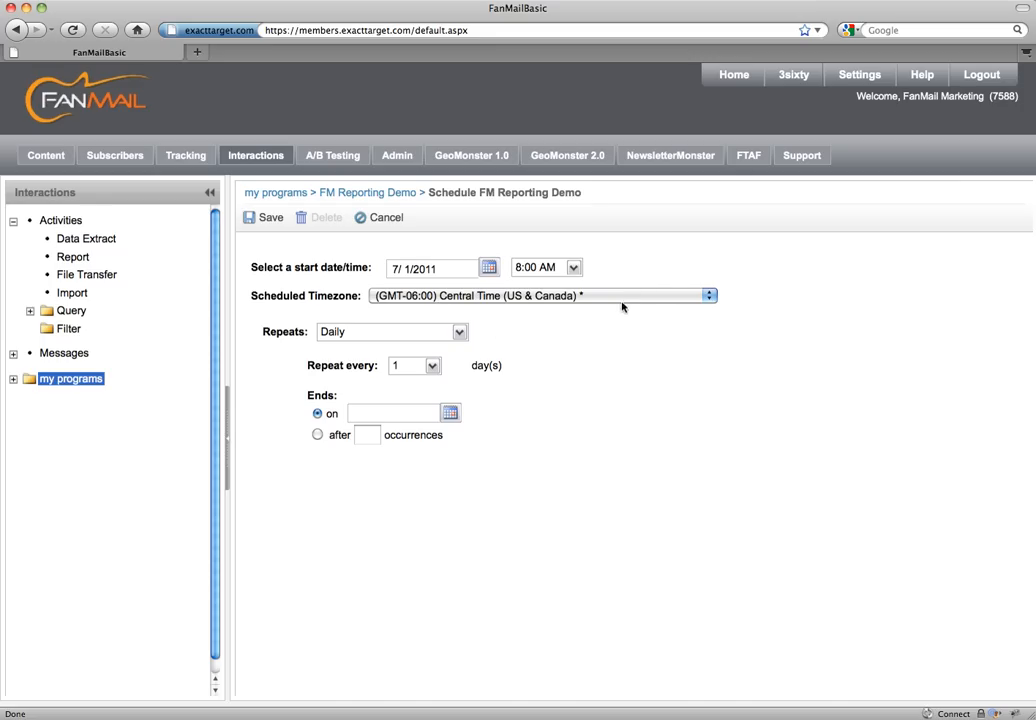
mouse_move(402, 308)
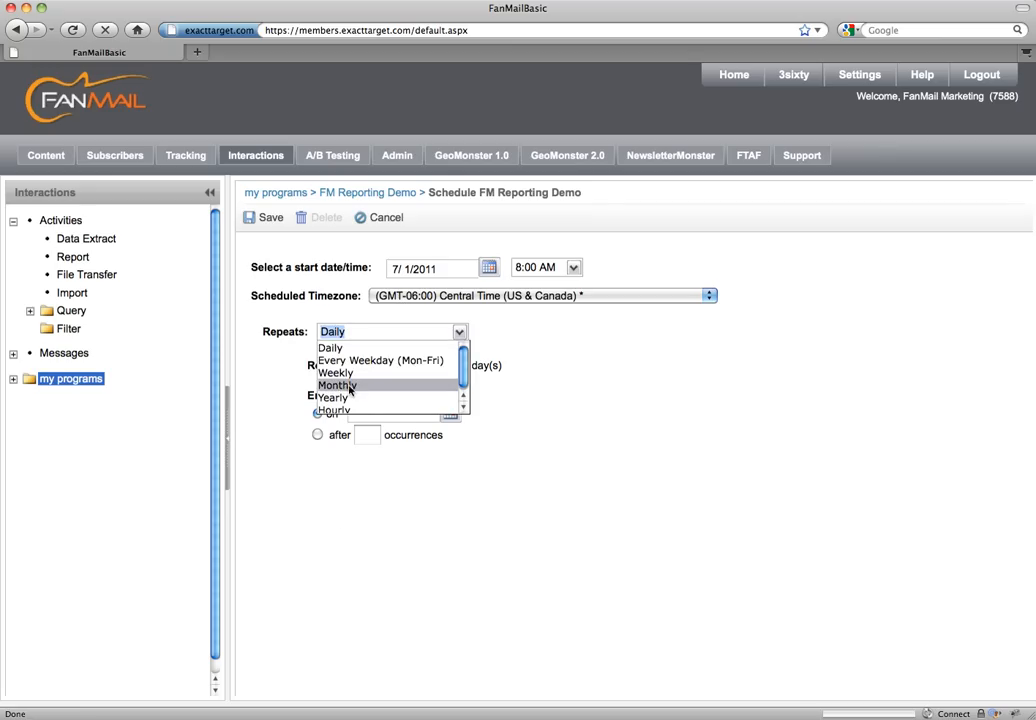
click(337, 385)
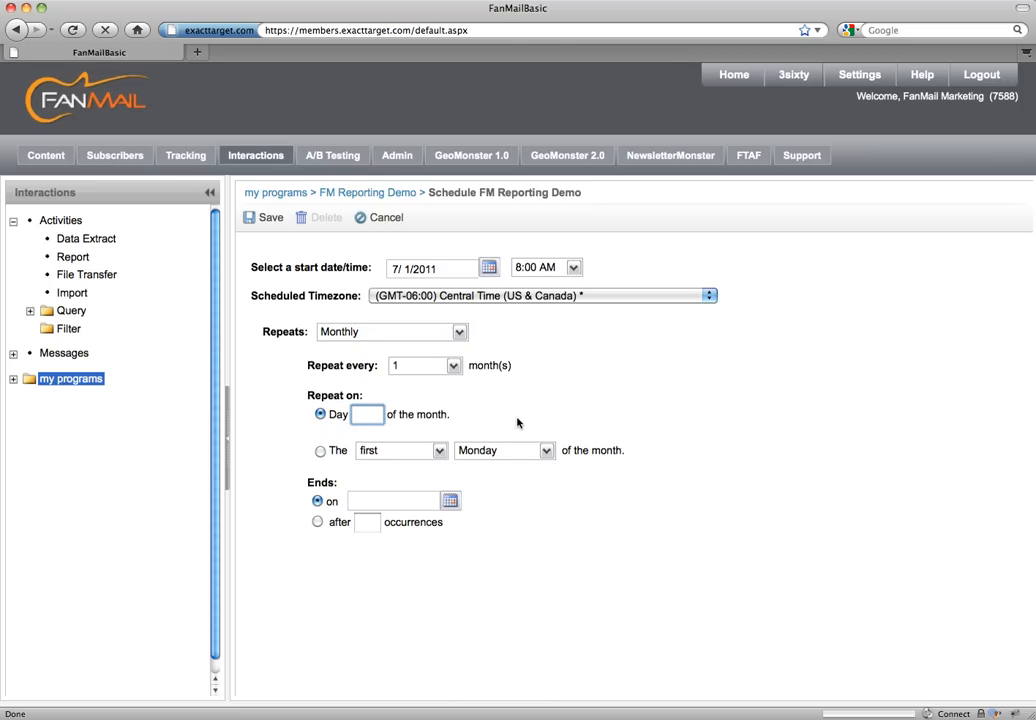
text(1)
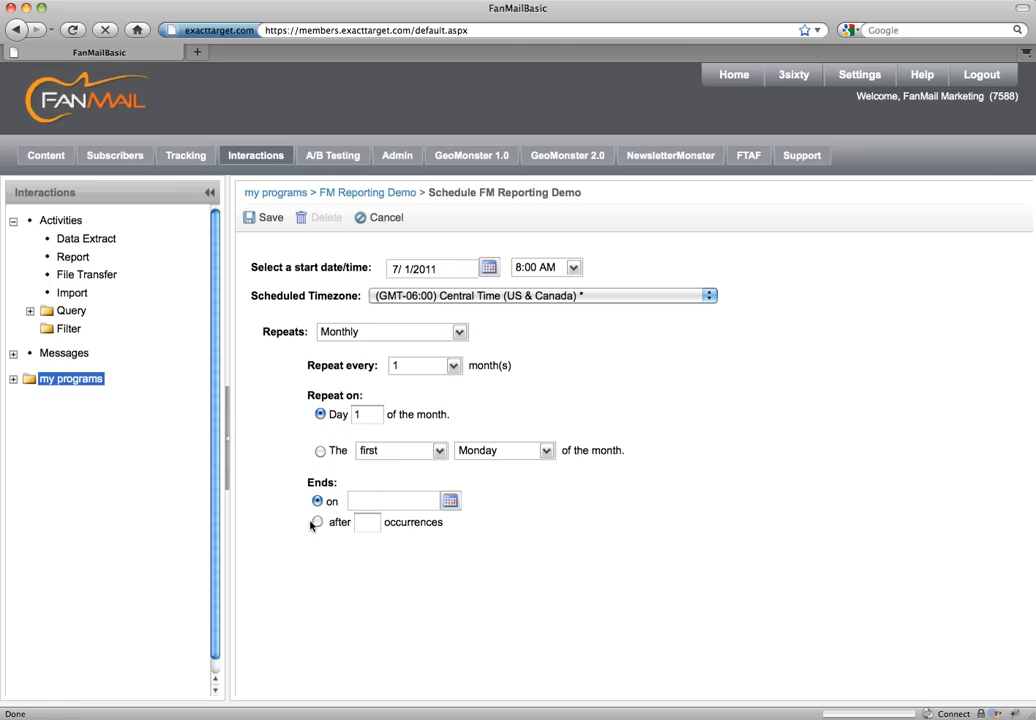
Step: End the schedule after 999 occurrences and save it
click(318, 521)
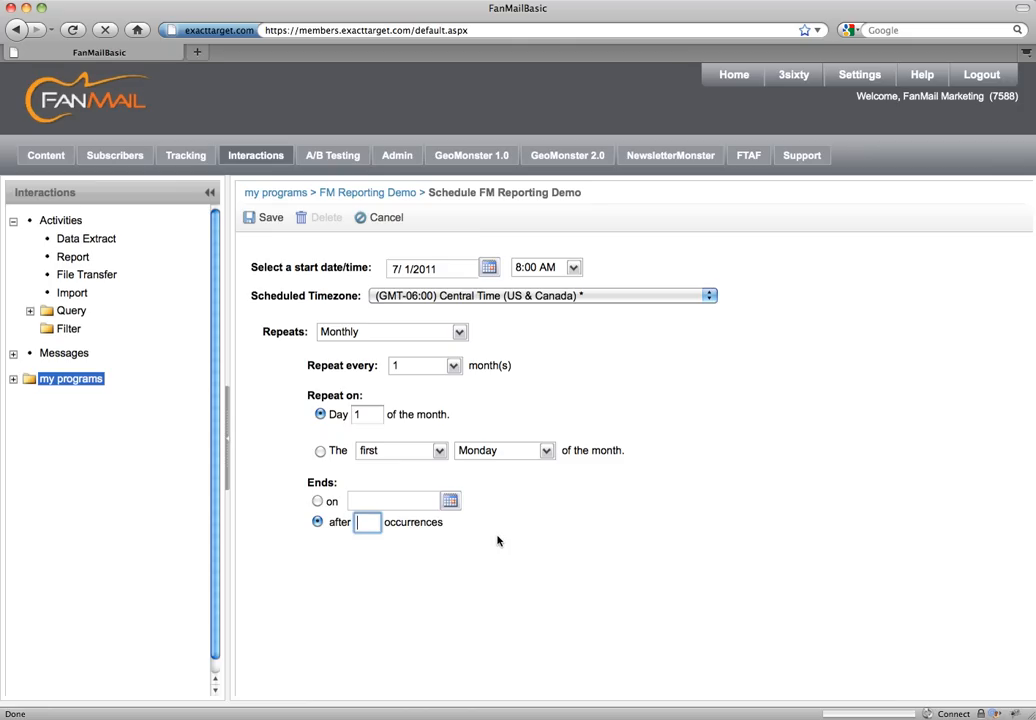
text(999)
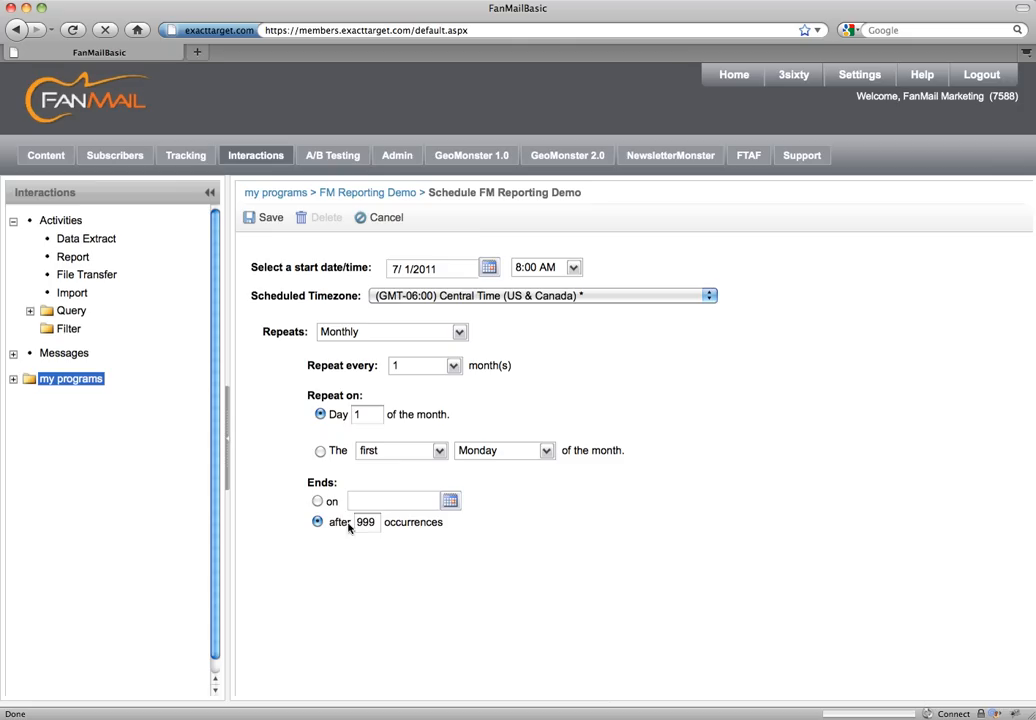
mouse_move(508, 530)
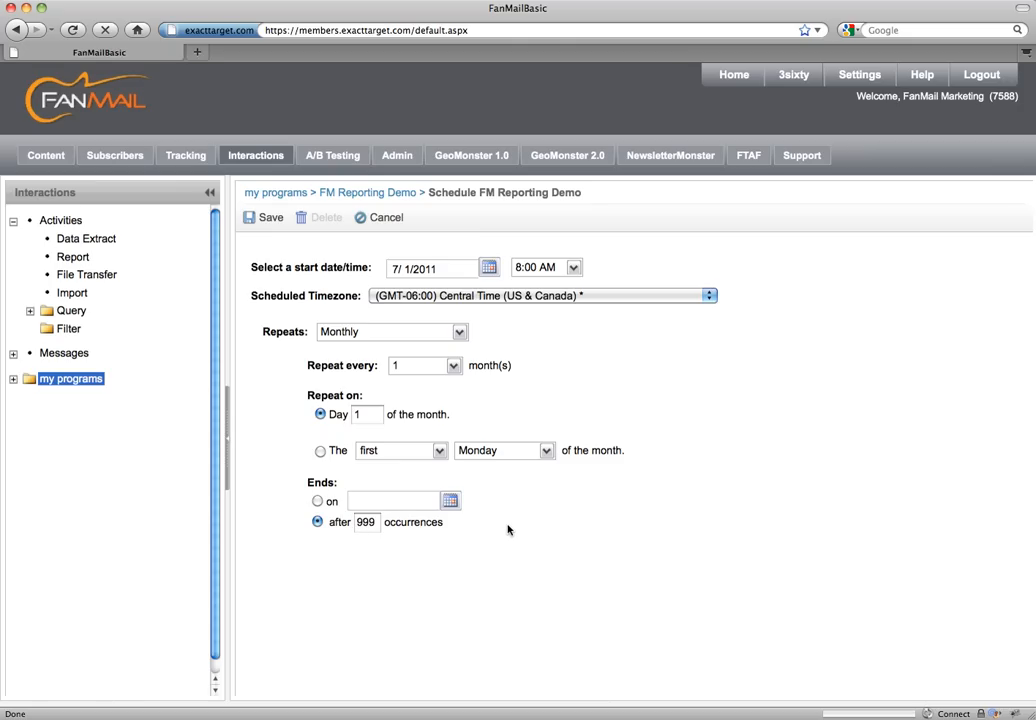
mouse_move(810, 443)
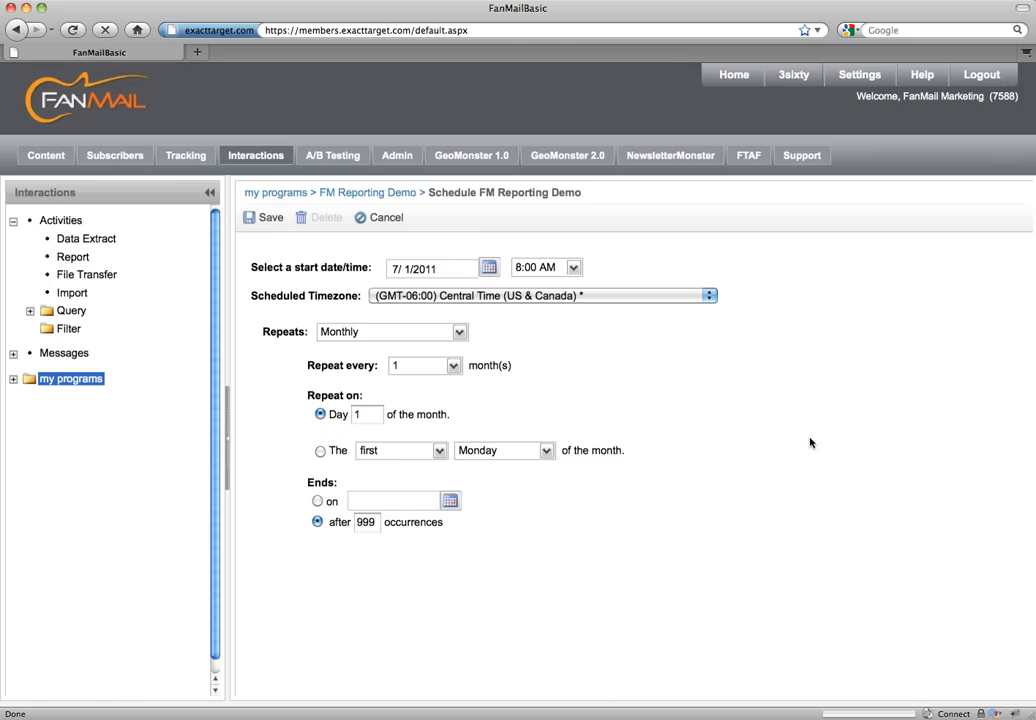
click(270, 217)
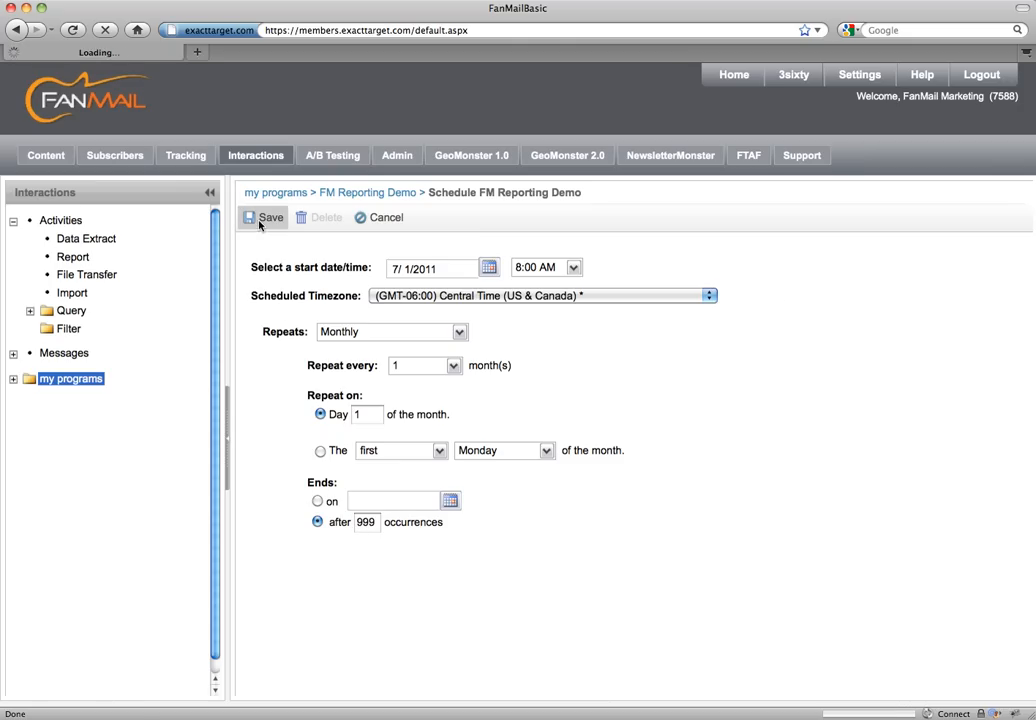
click(263, 217)
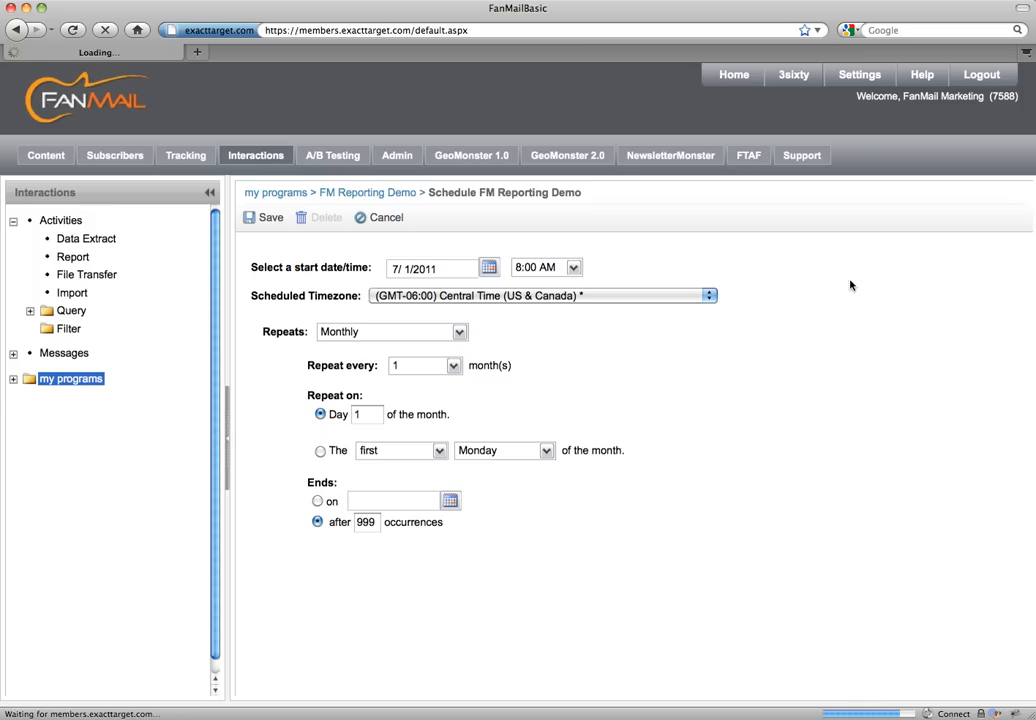
click(263, 217)
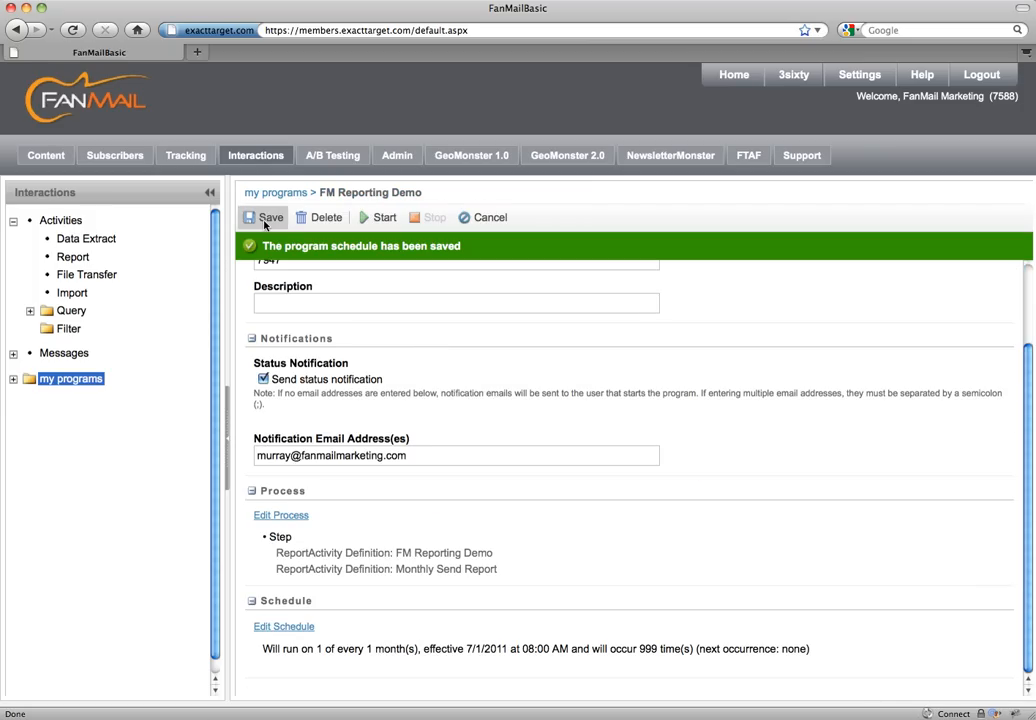
Step: Save the scheduled program and select FM Reporting Demo in the my programs list
click(263, 217)
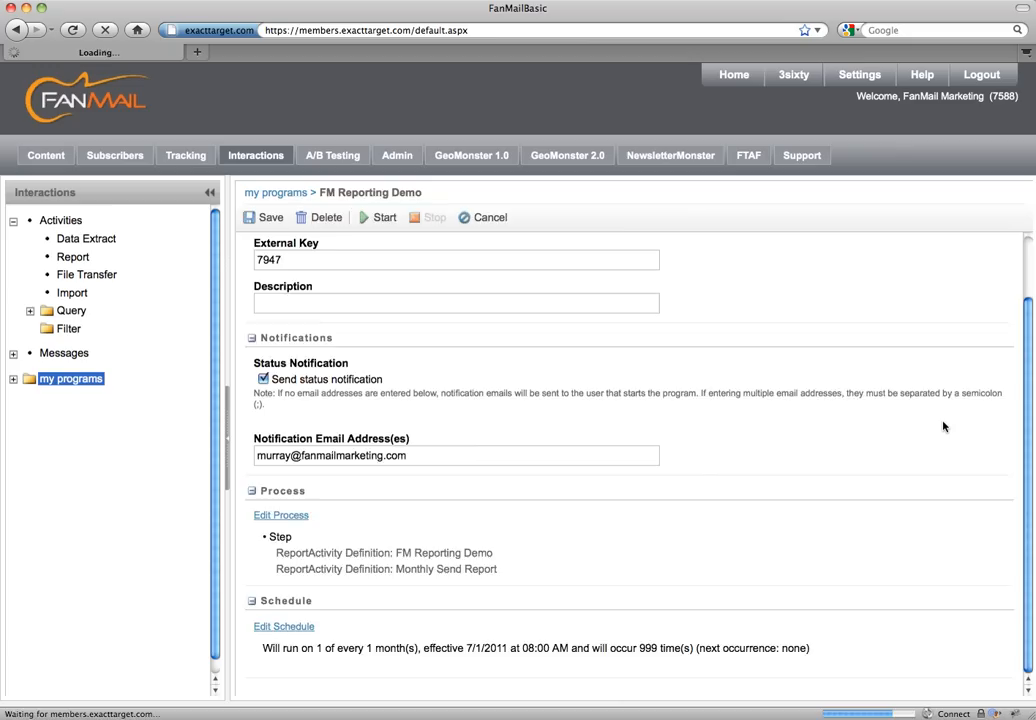
click(263, 217)
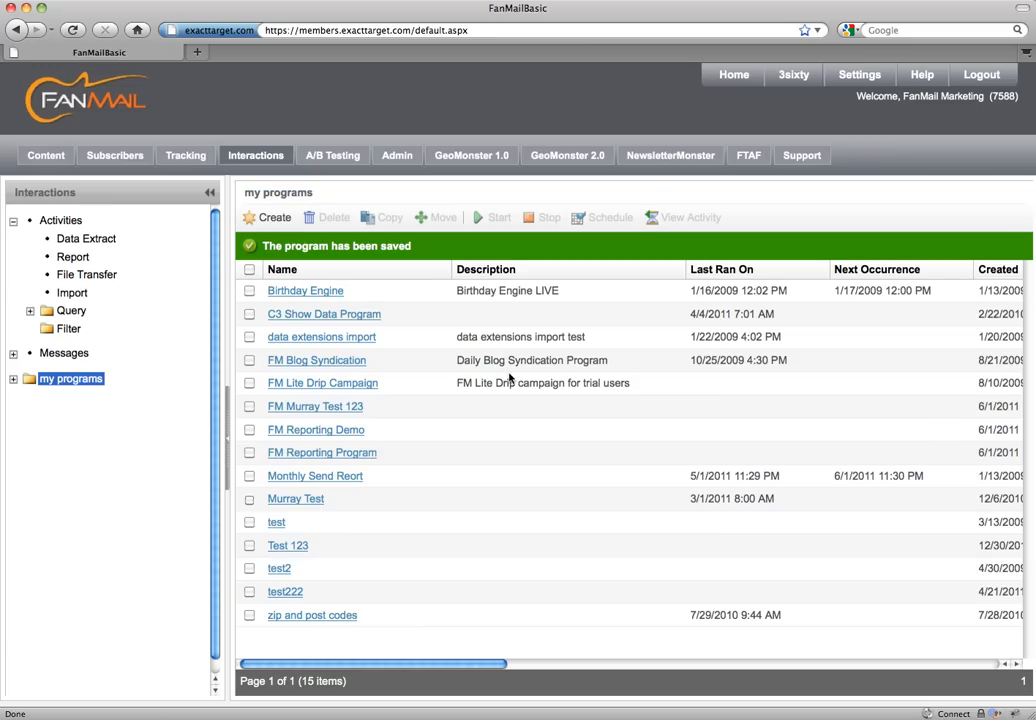
mouse_move(615, 424)
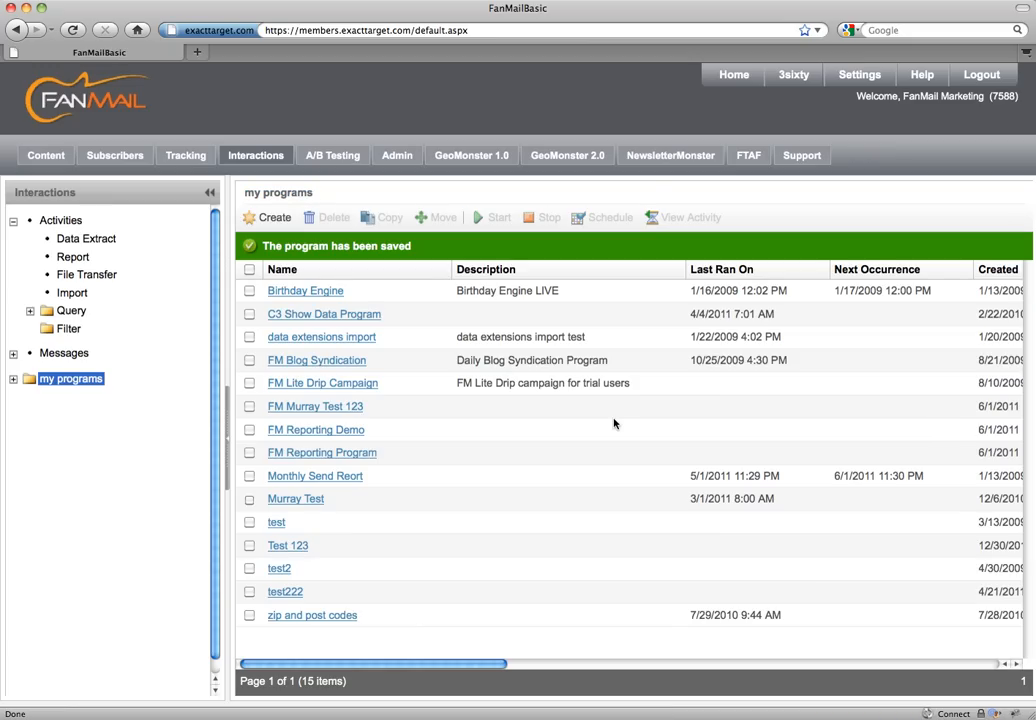
mouse_move(265, 573)
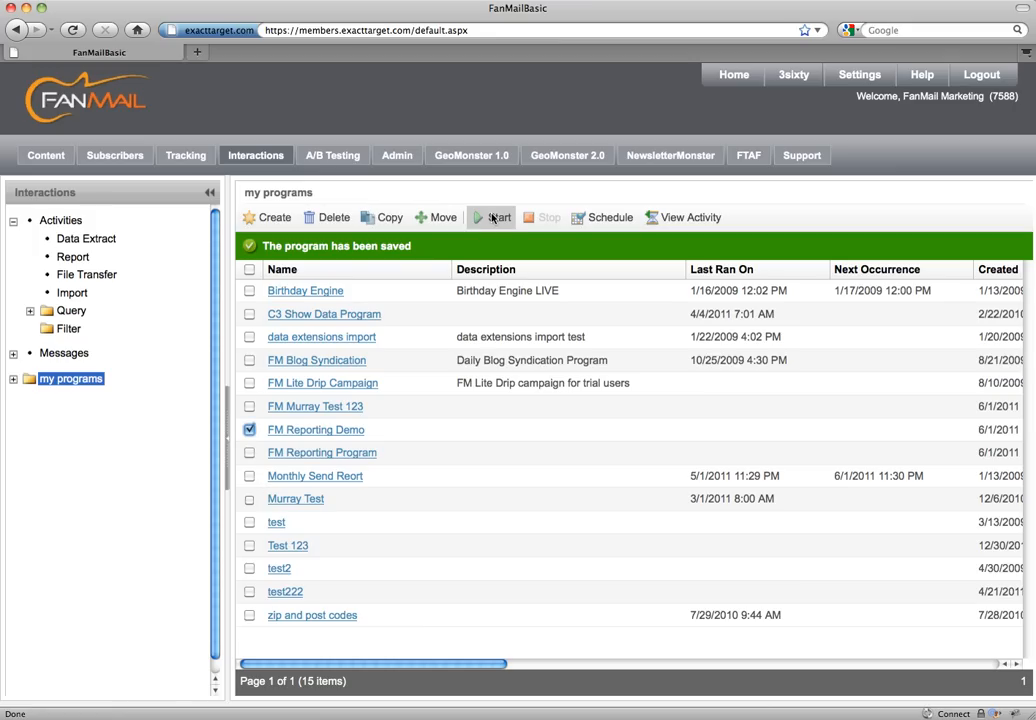
mouse_move(493, 220)
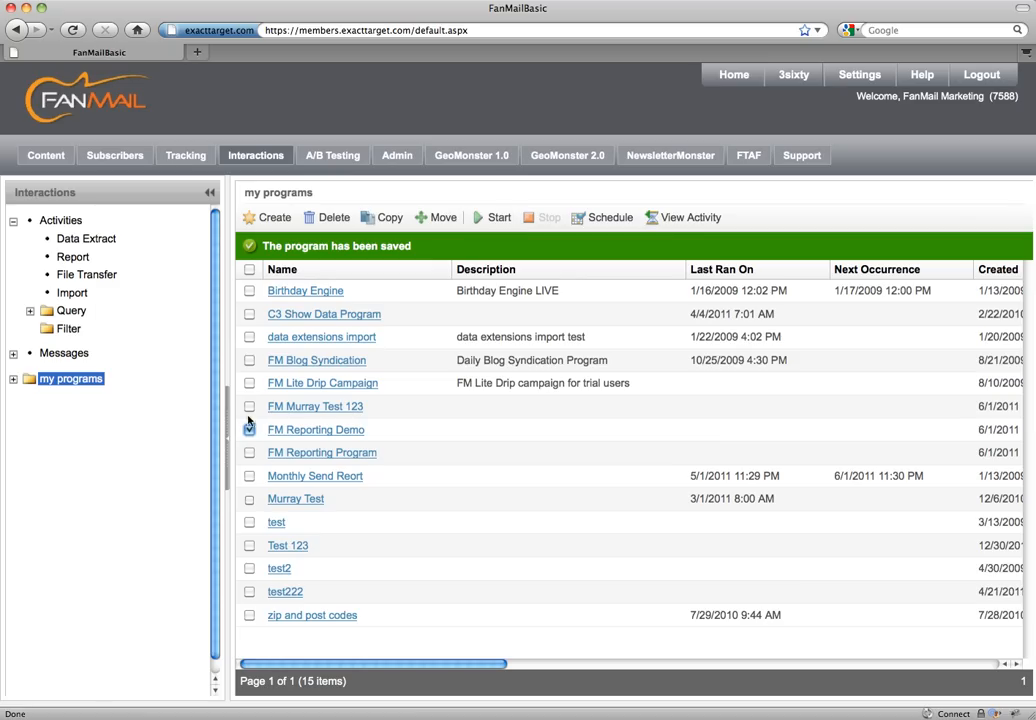
click(249, 429)
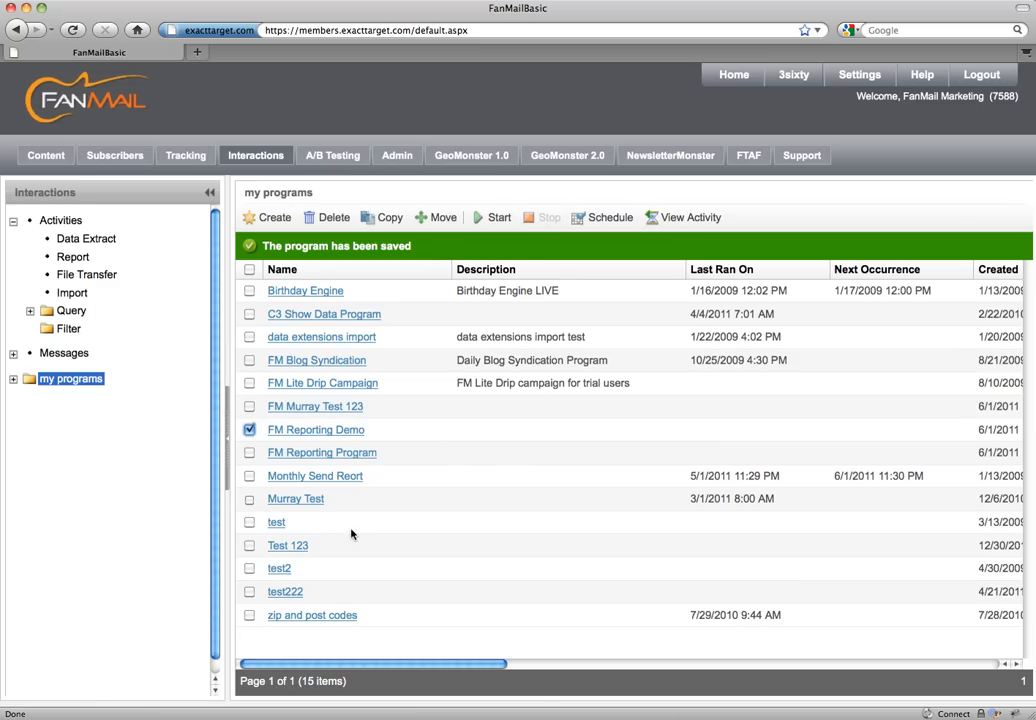